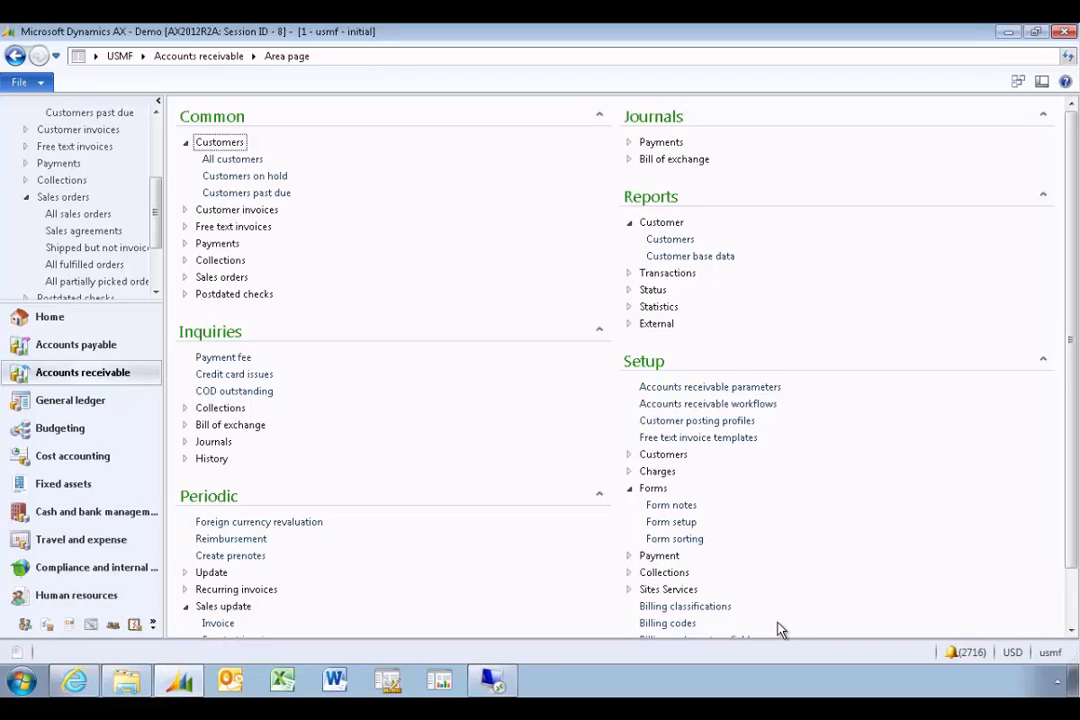
mouse_move(145, 420)
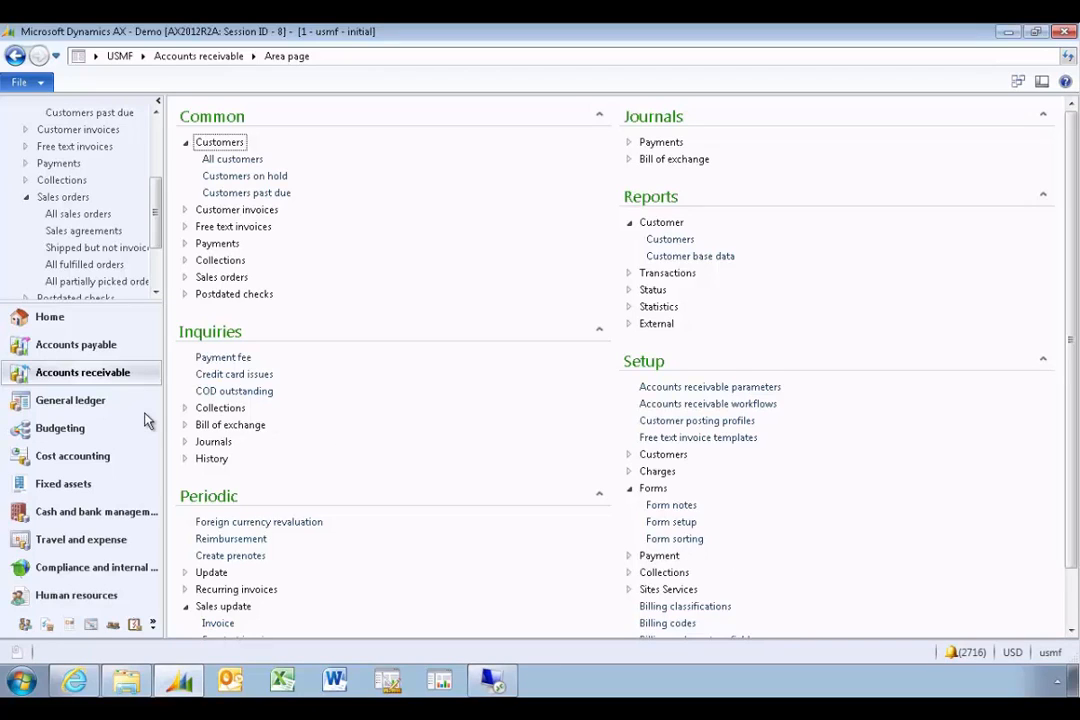
mouse_move(75, 370)
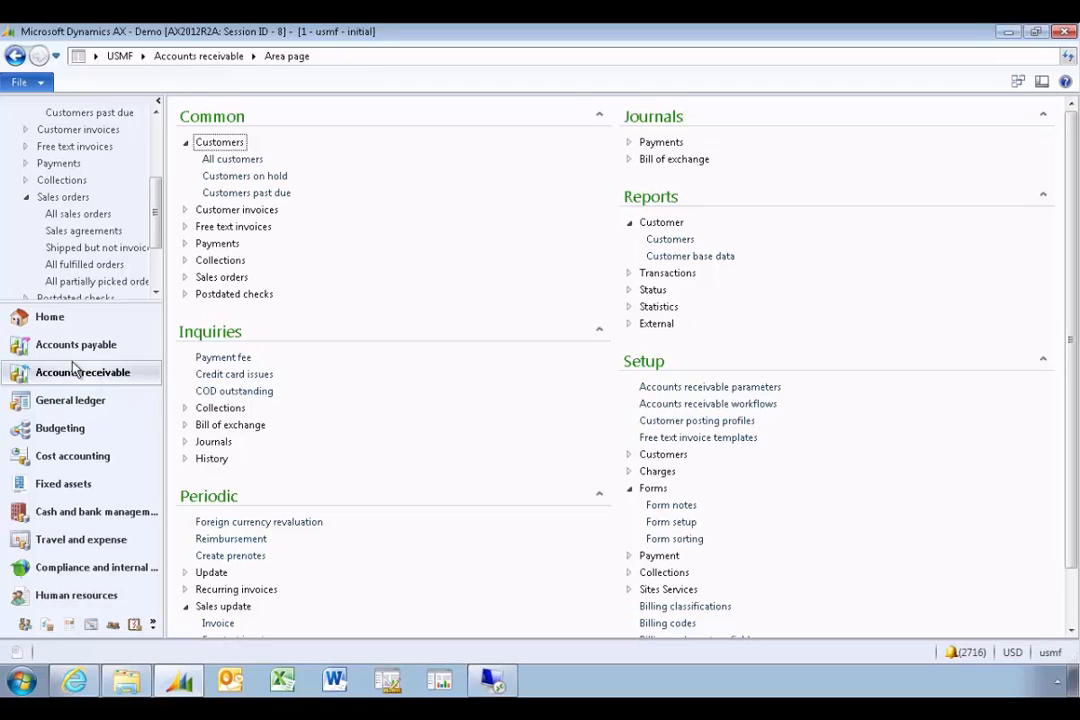
mouse_move(135, 135)
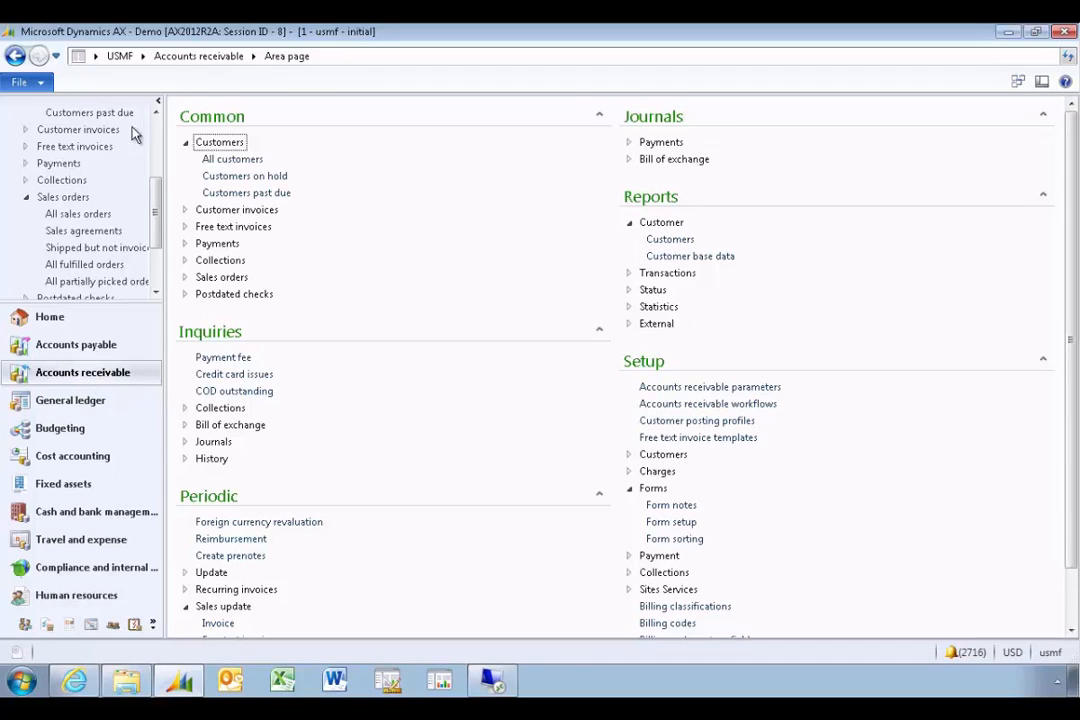
mouse_move(118, 390)
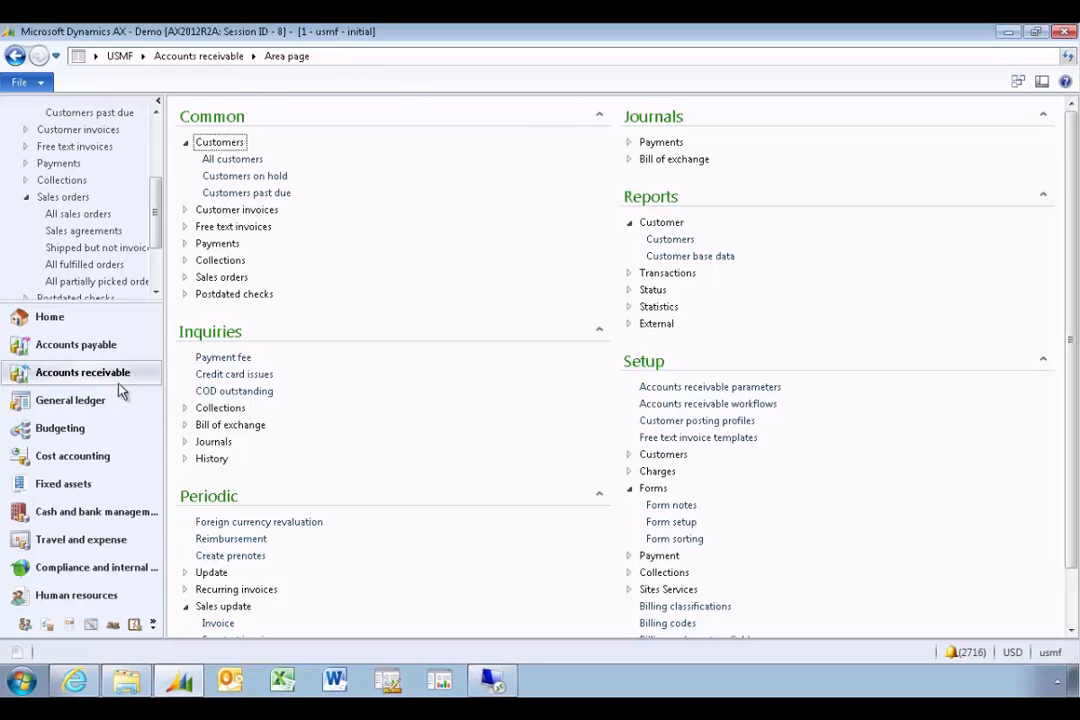
mouse_move(40, 90)
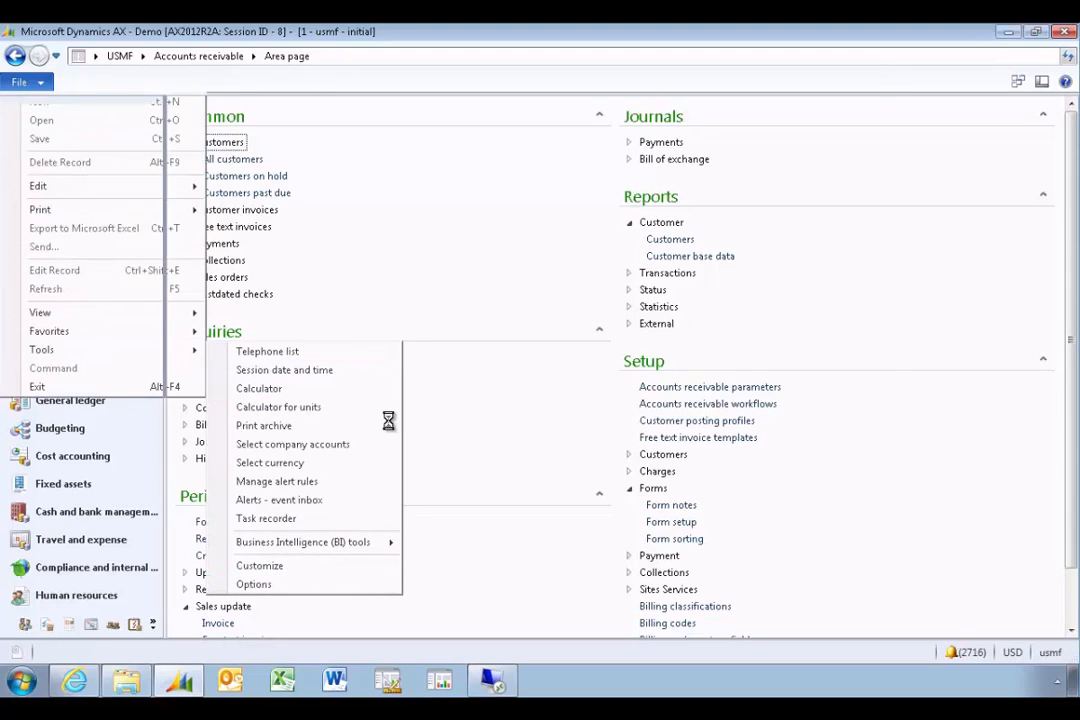
- Open the user options and expand the General page's interface Language list
click(253, 584)
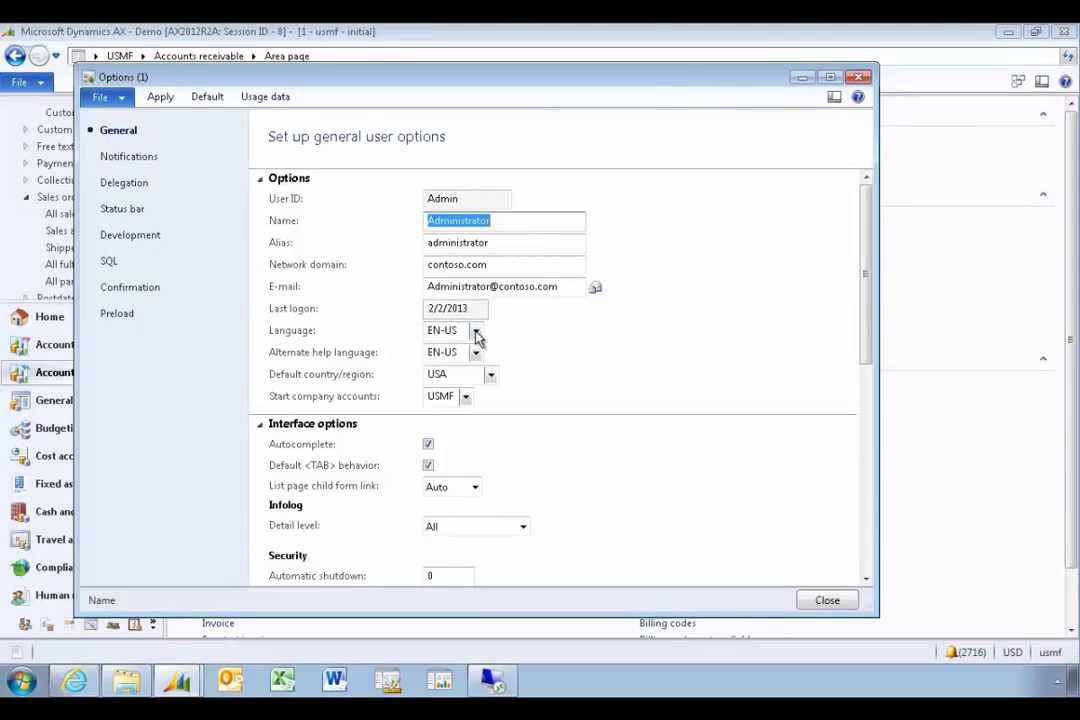
click(476, 330)
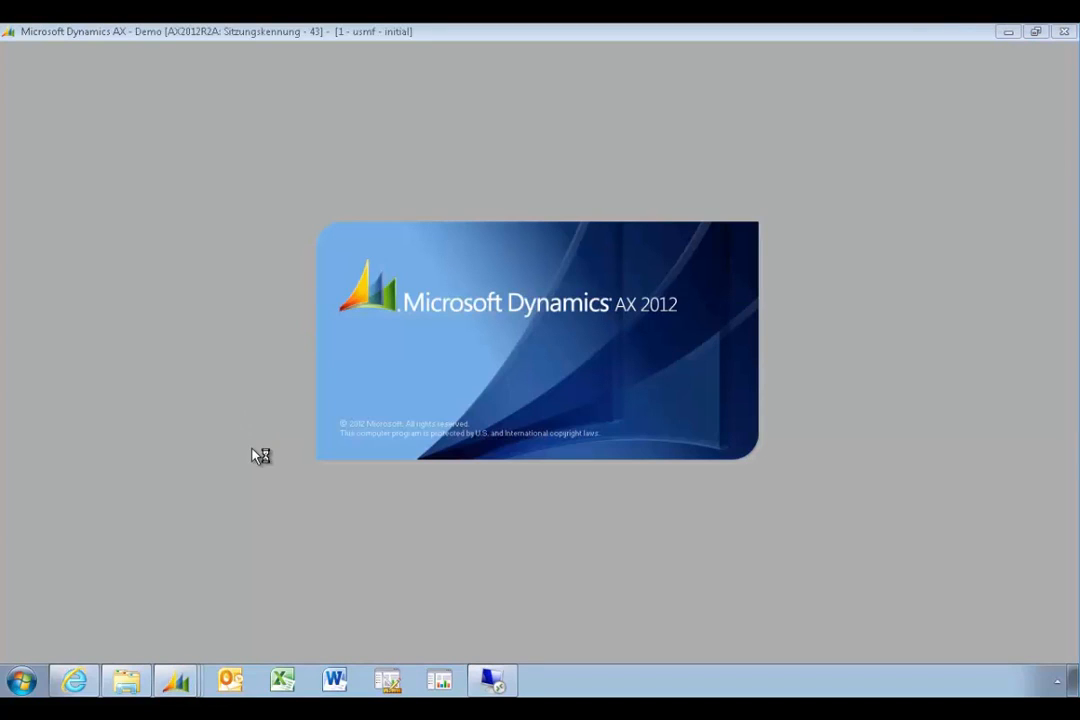
mouse_move(778, 627)
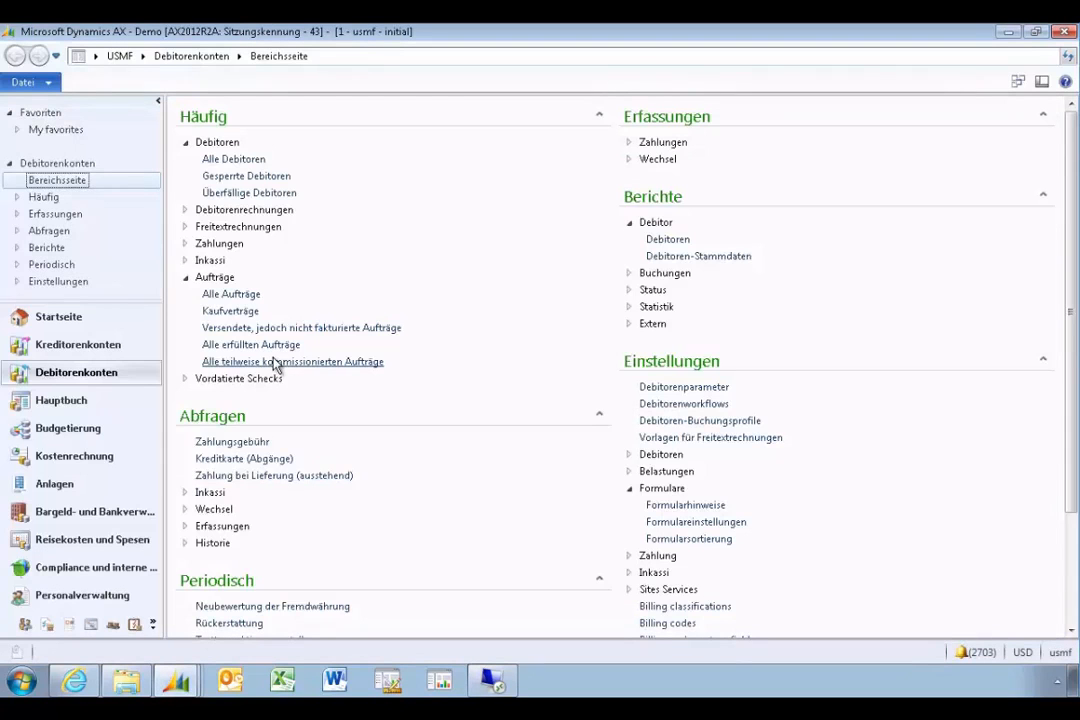
mouse_move(237, 318)
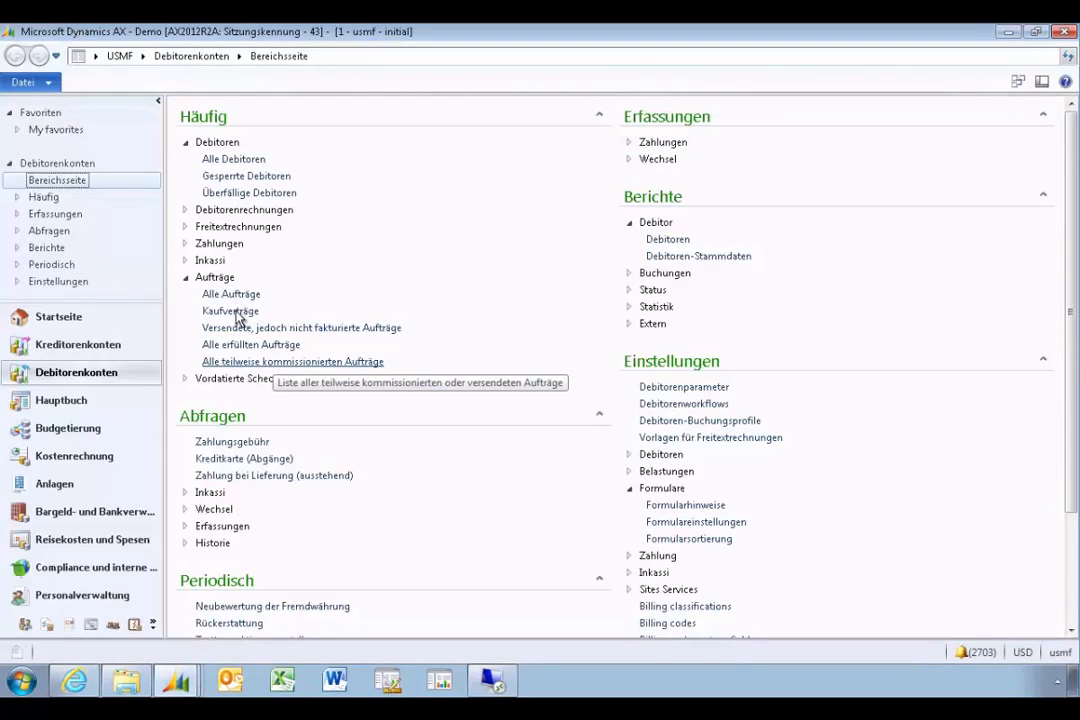
mouse_move(258, 362)
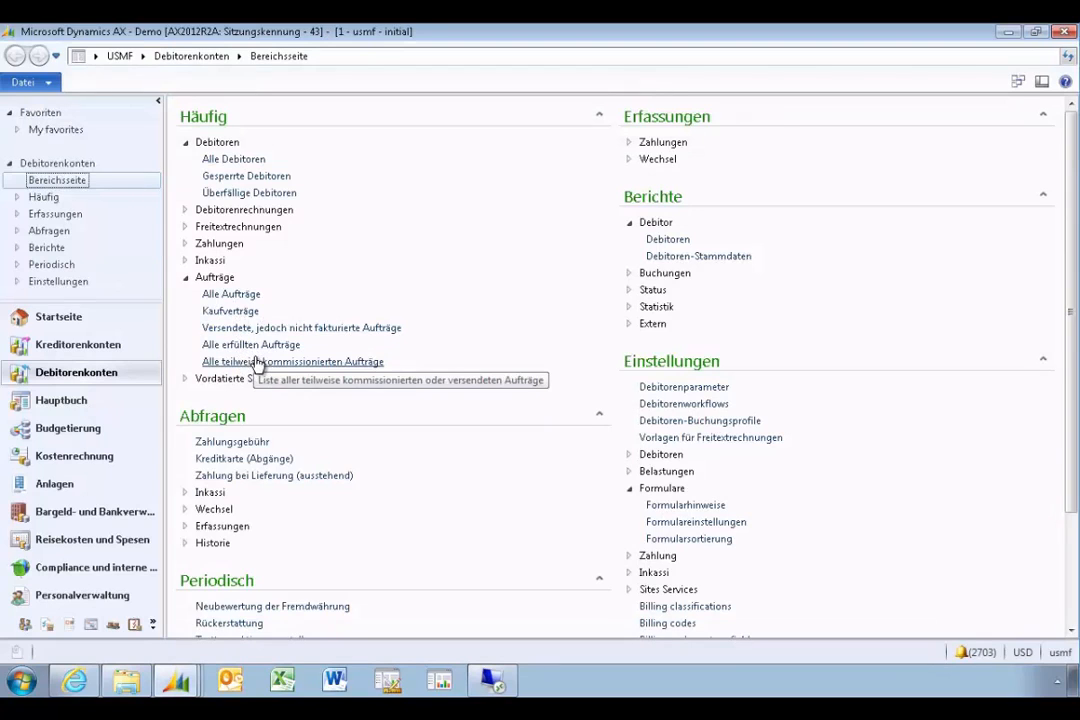
mouse_move(250, 344)
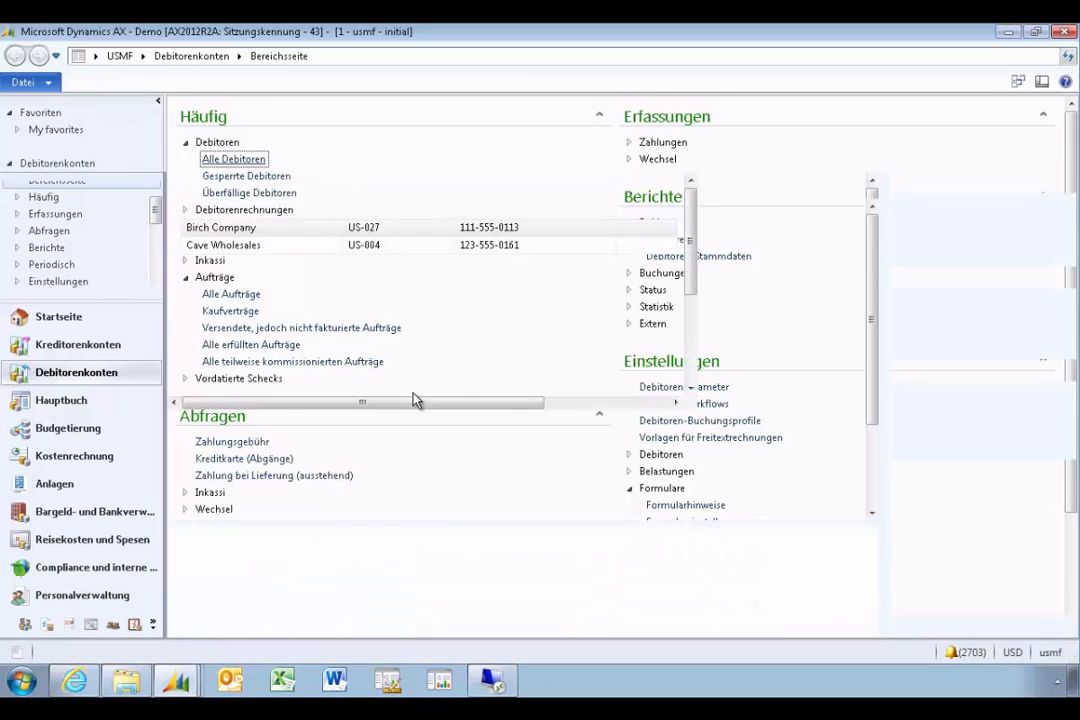
click(233, 159)
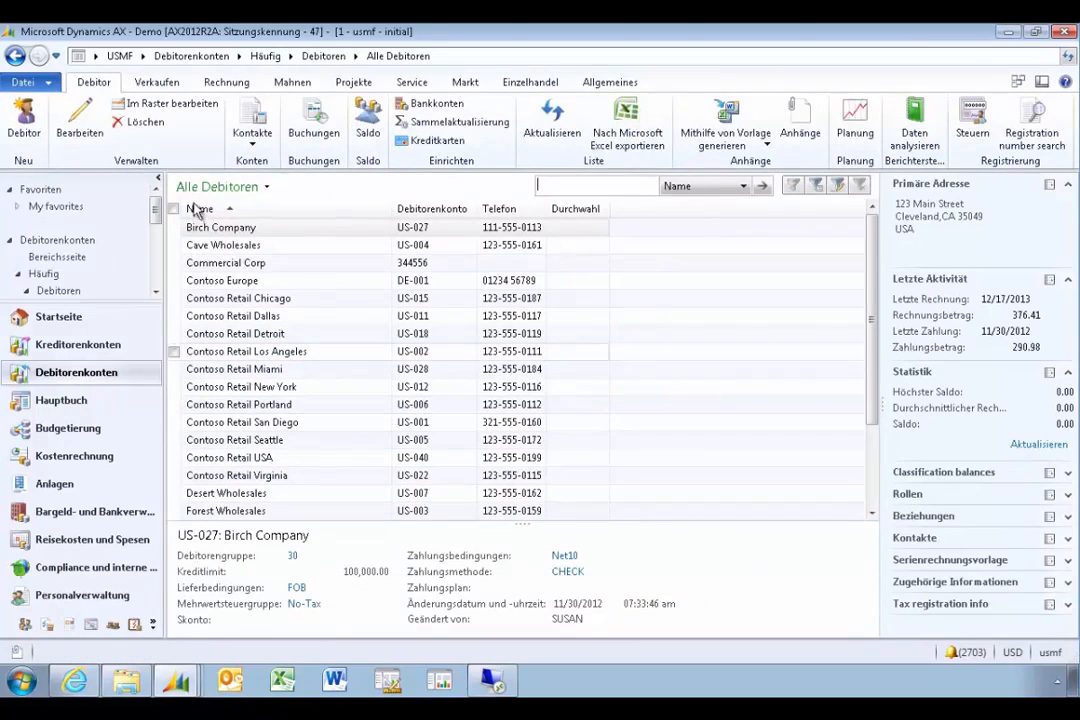
click(226, 82)
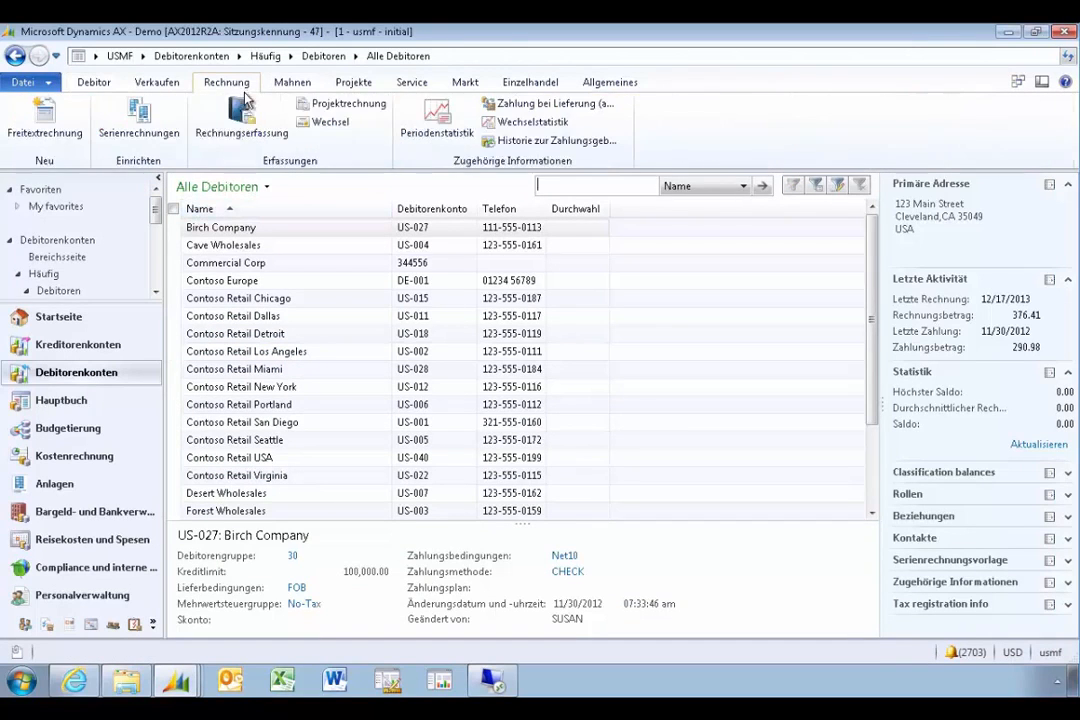
mouse_move(555, 140)
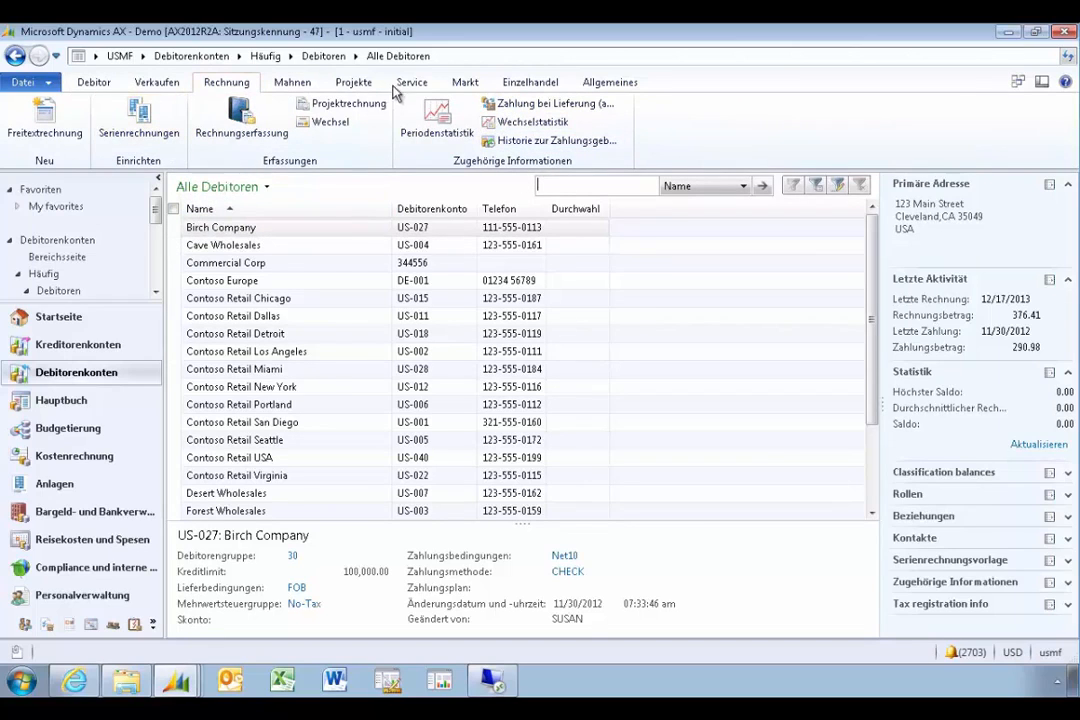
click(93, 82)
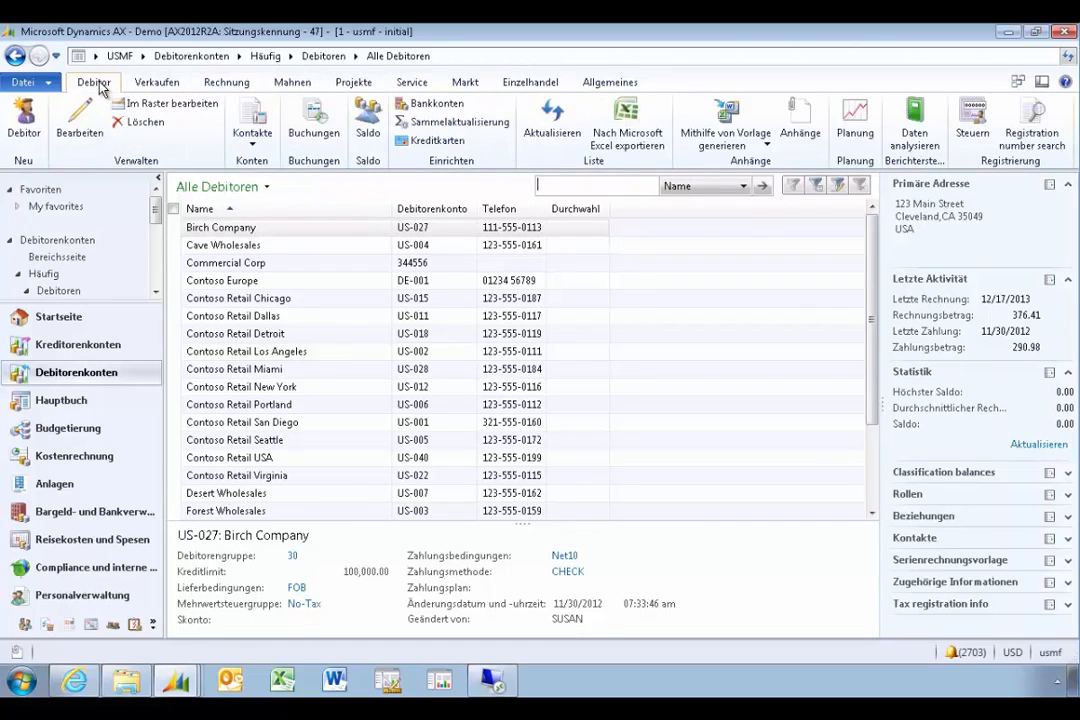
mouse_move(168, 548)
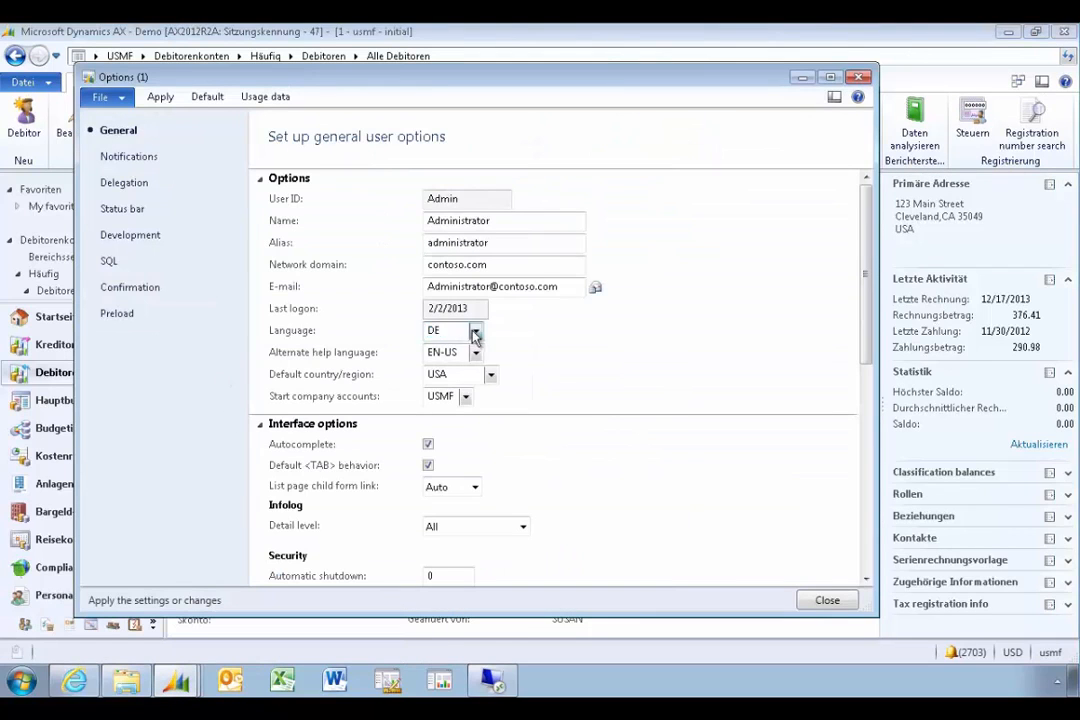
- Choose ZH-HANS as the client language and close all Dynamics AX windows
click(475, 330)
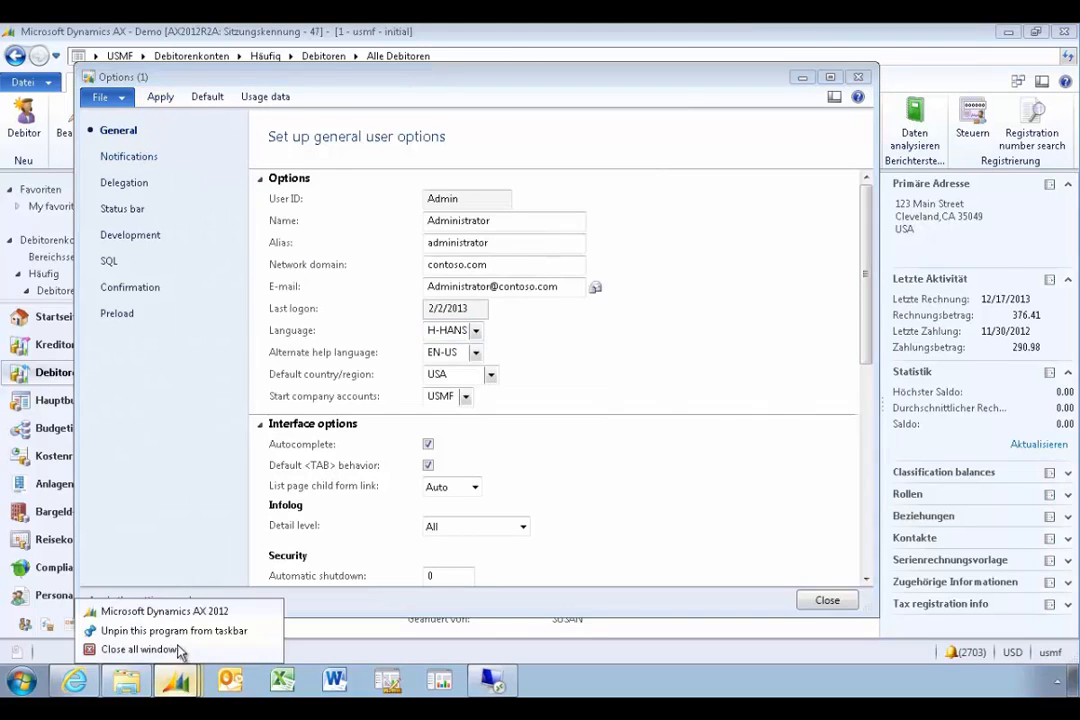
click(137, 649)
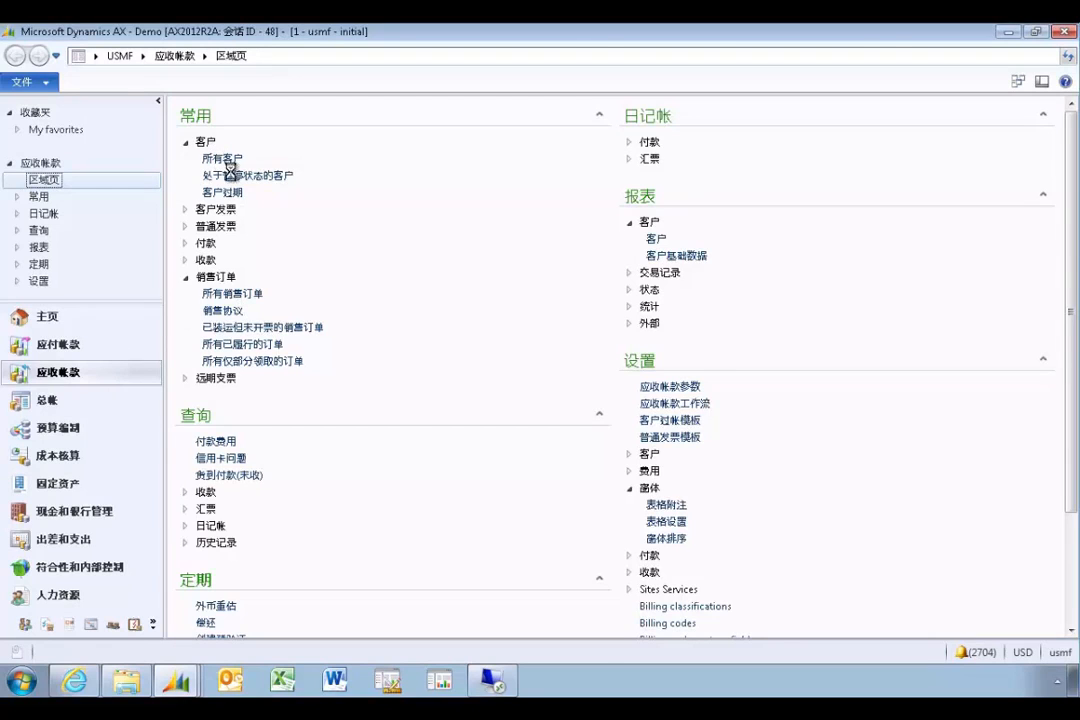
mouse_move(645, 497)
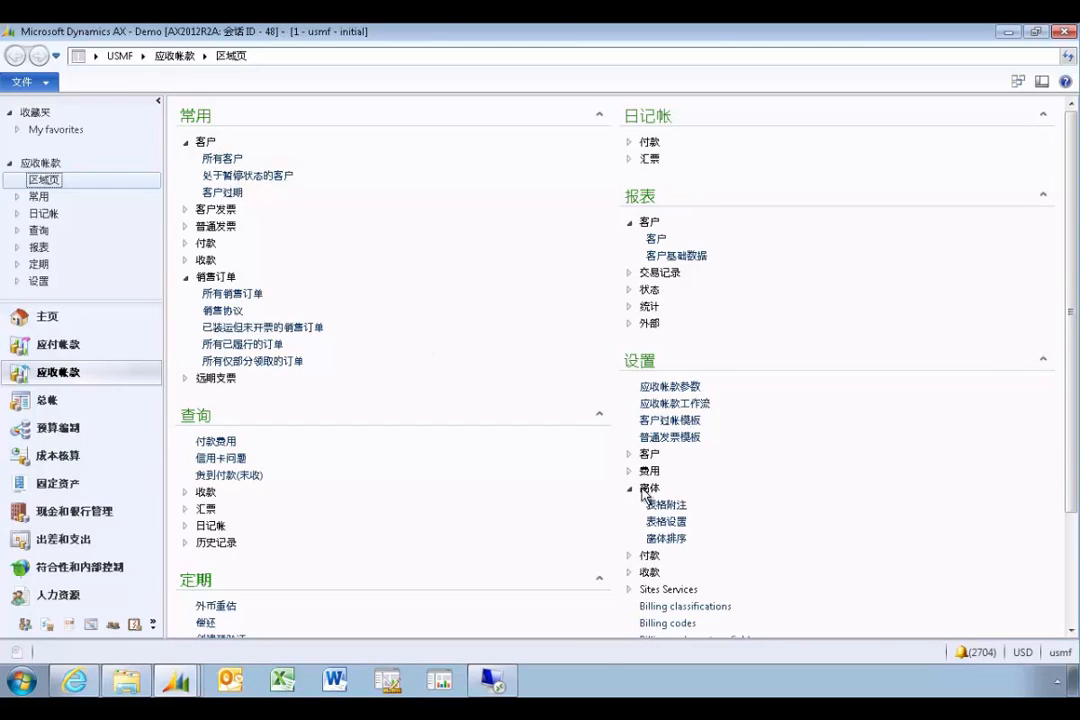
- Open the 所有客户 list and select Birch Company
click(222, 158)
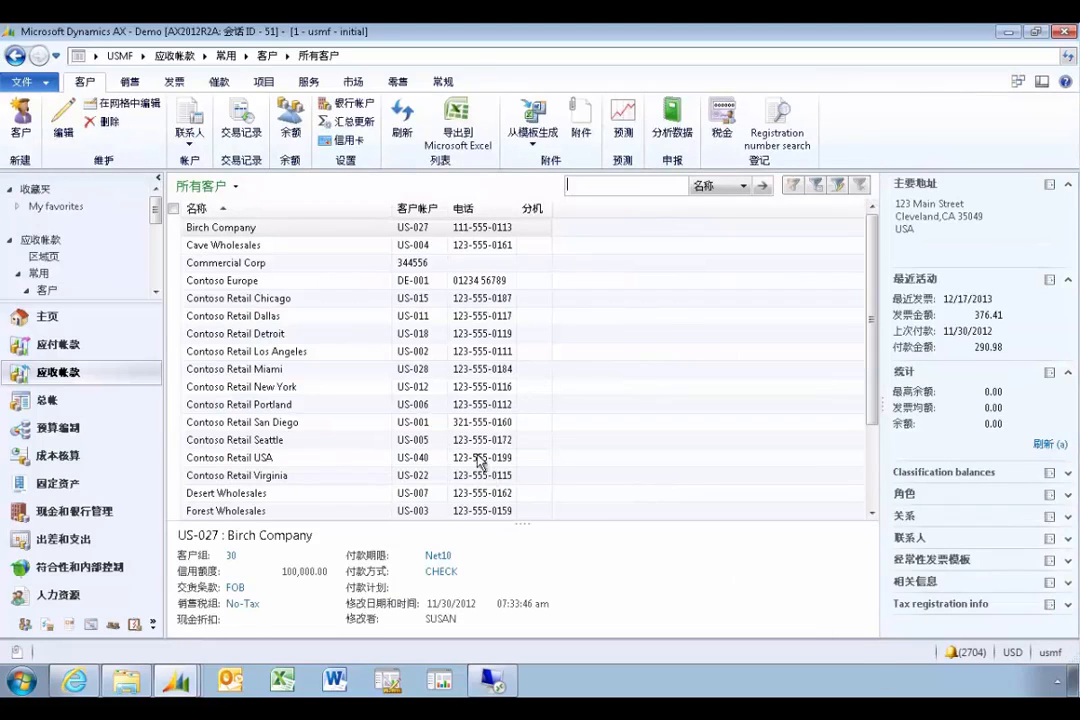
click(220, 227)
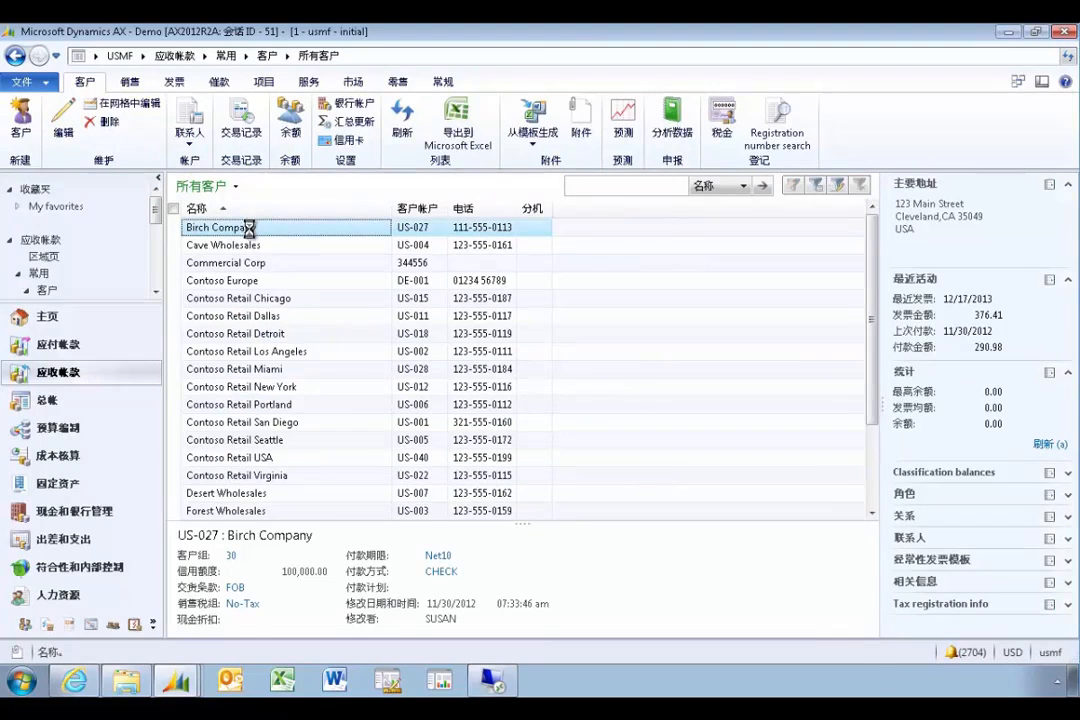
- Open Birch Company's customer record in the Chinese client, then in the German client
double_click(220, 227)
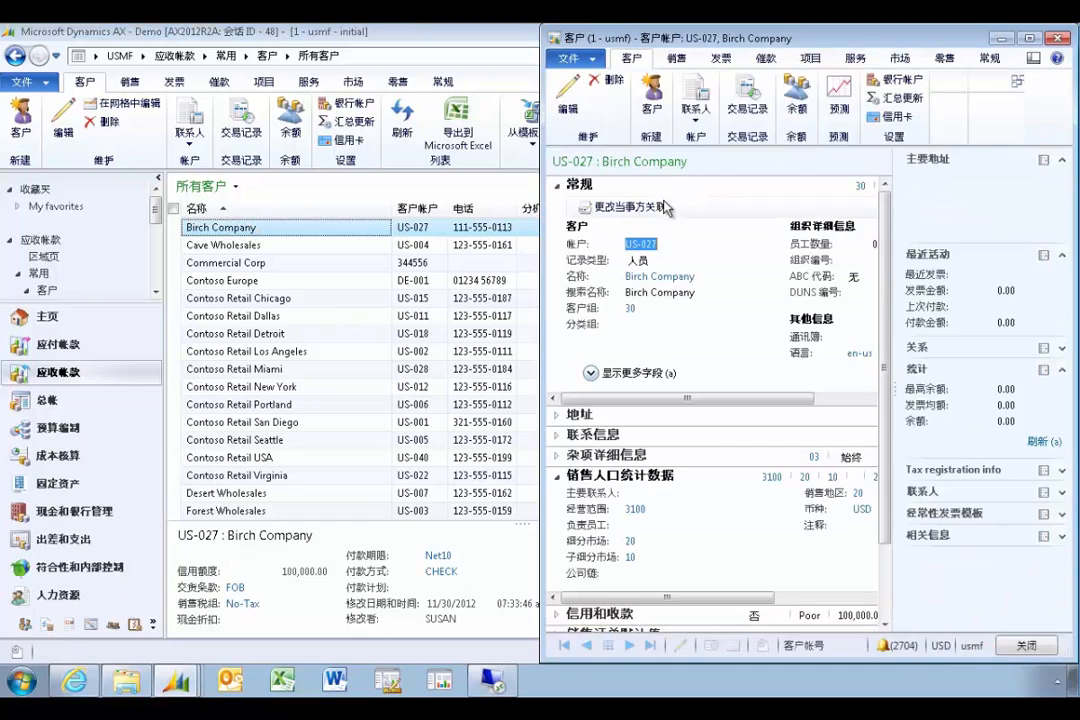
click(177, 680)
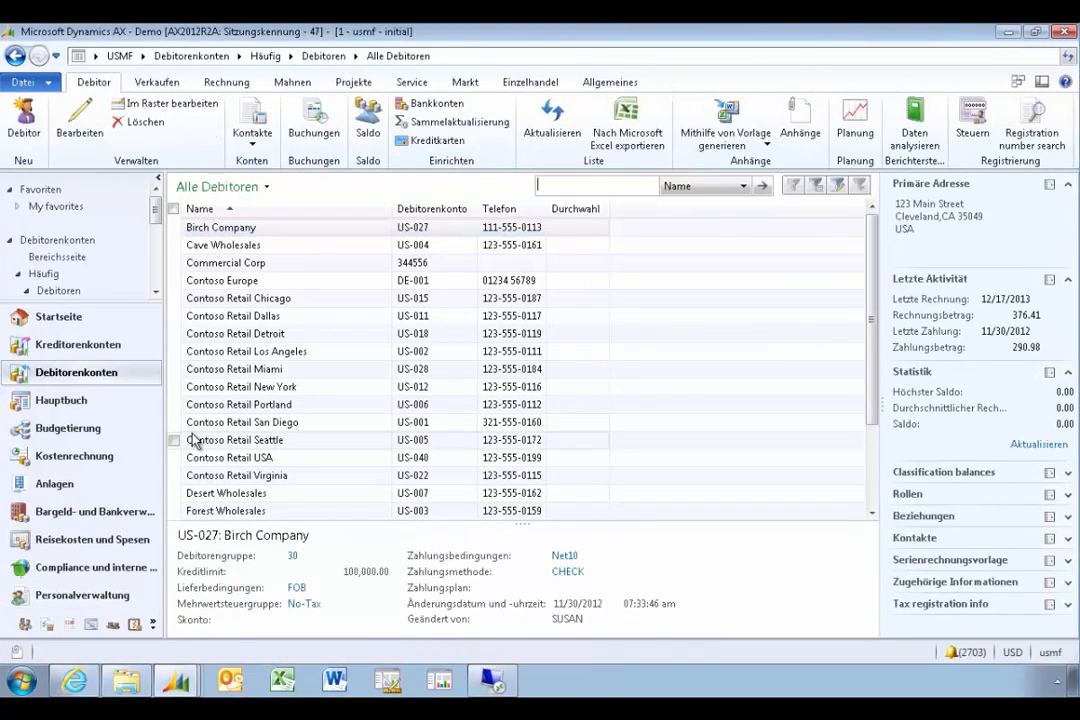
click(221, 227)
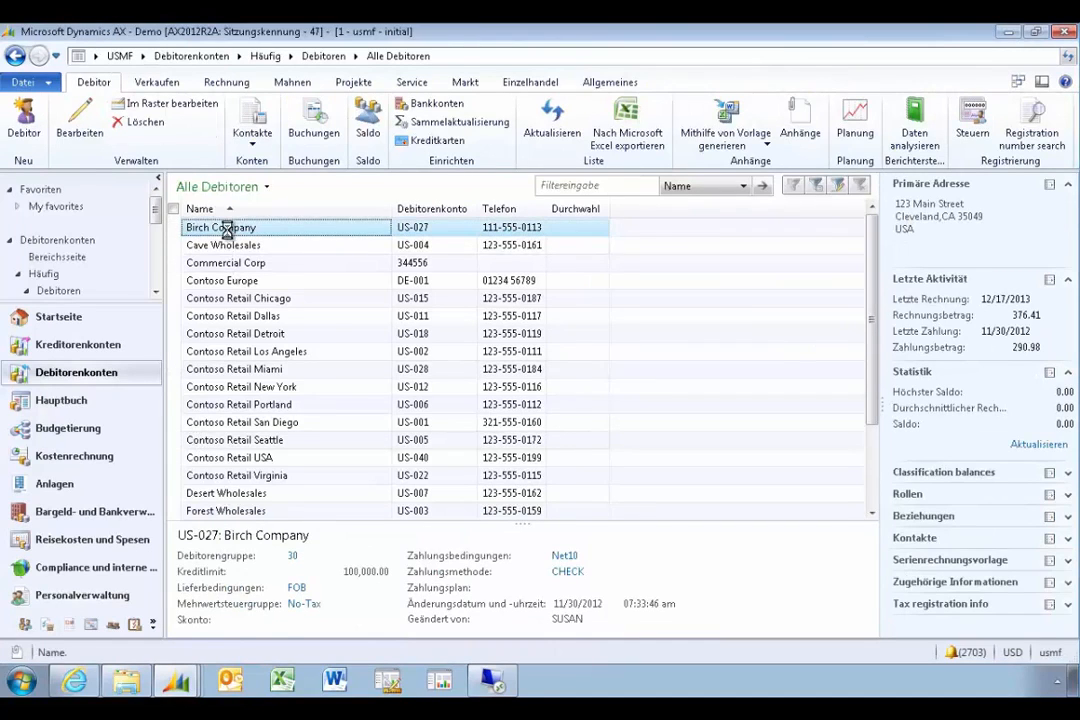
double_click(220, 227)
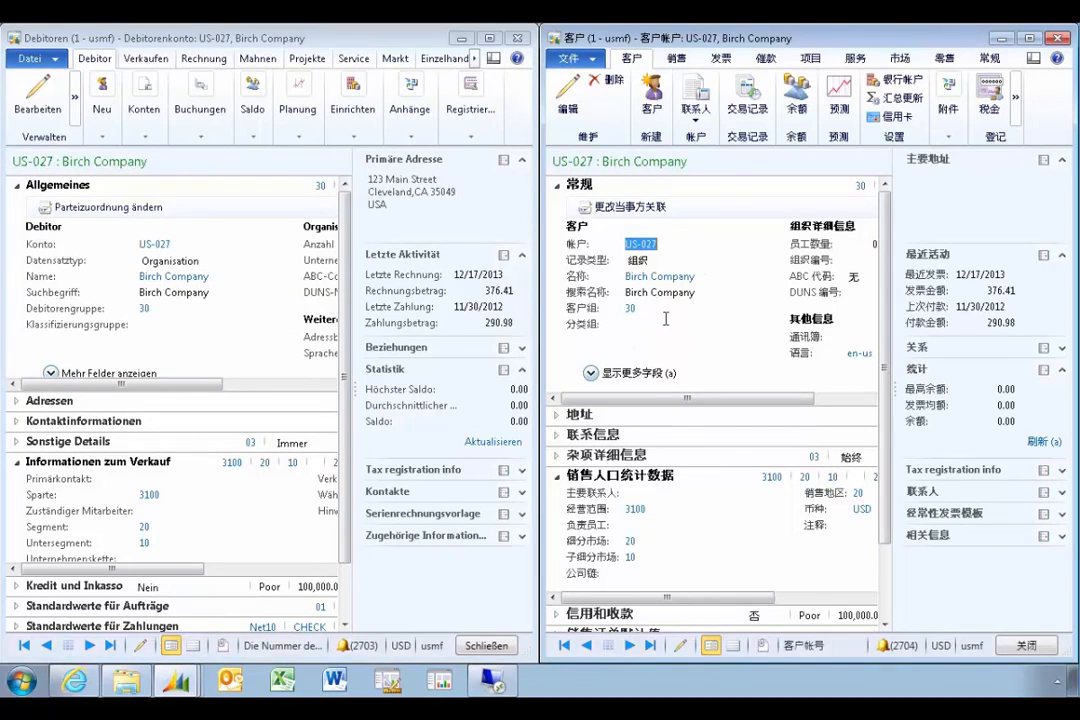
mouse_move(204, 58)
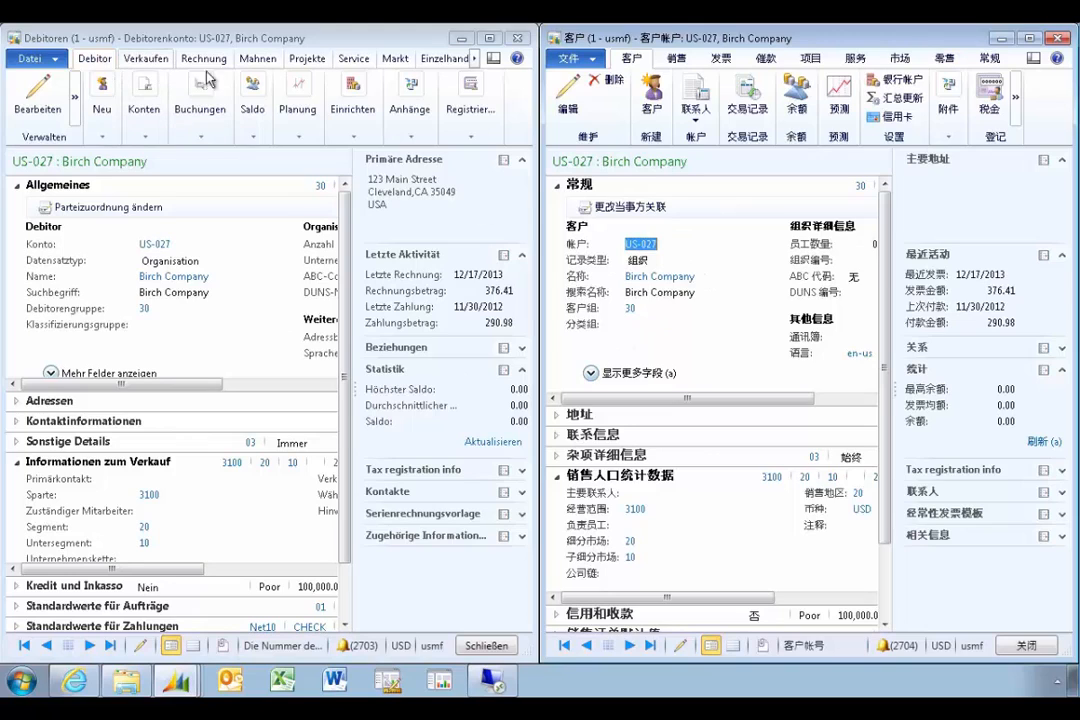
mouse_move(487, 588)
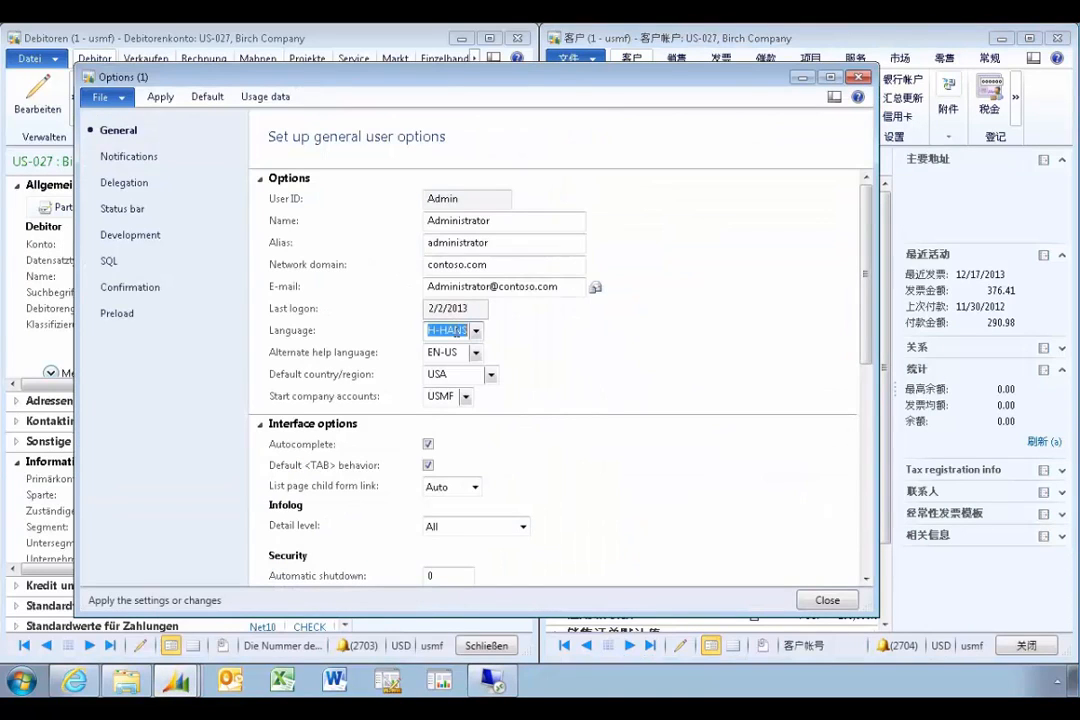
- Set the interface language to Arabic (AR) and launch a new Dynamics AX client
click(476, 330)
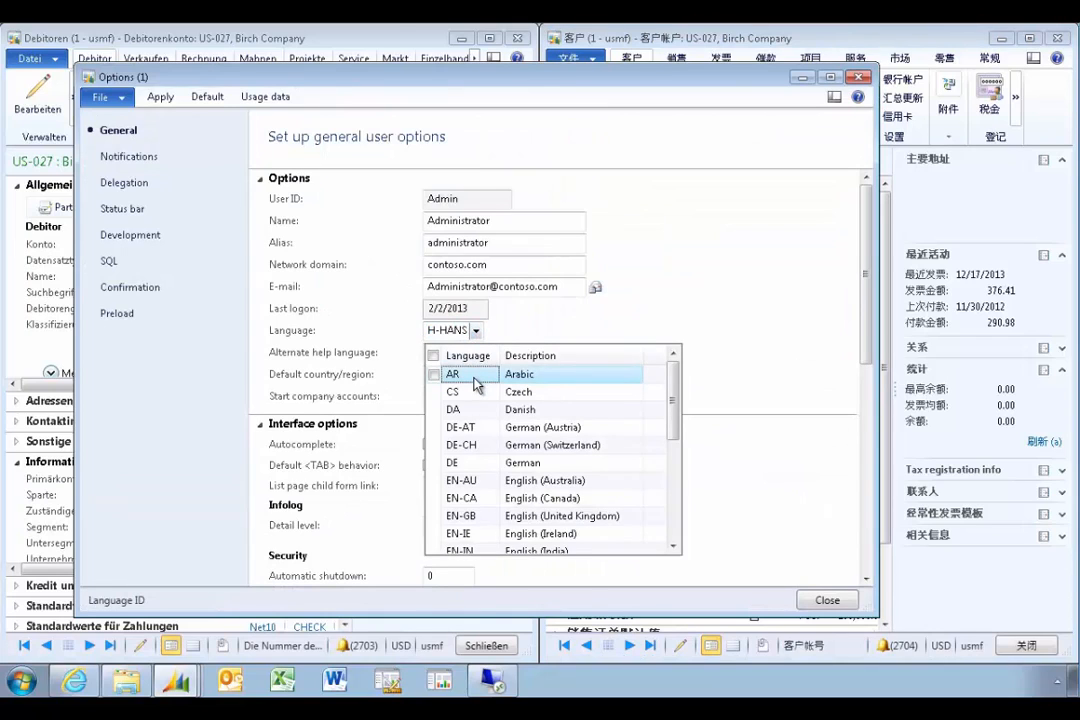
click(451, 373)
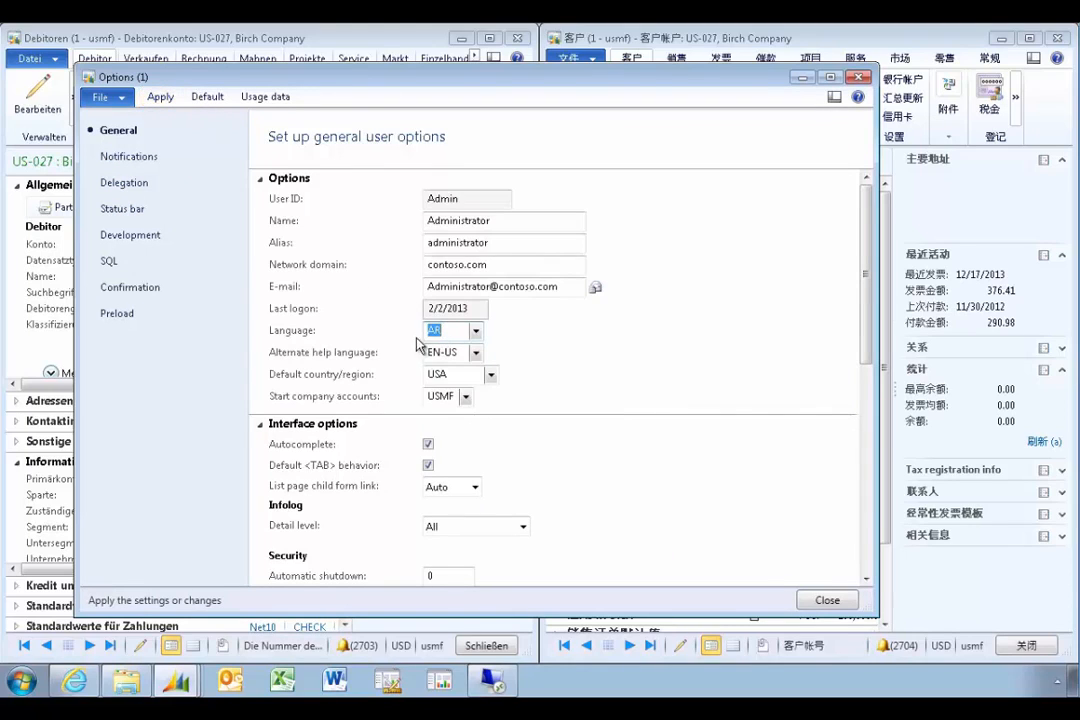
right_click(177, 681)
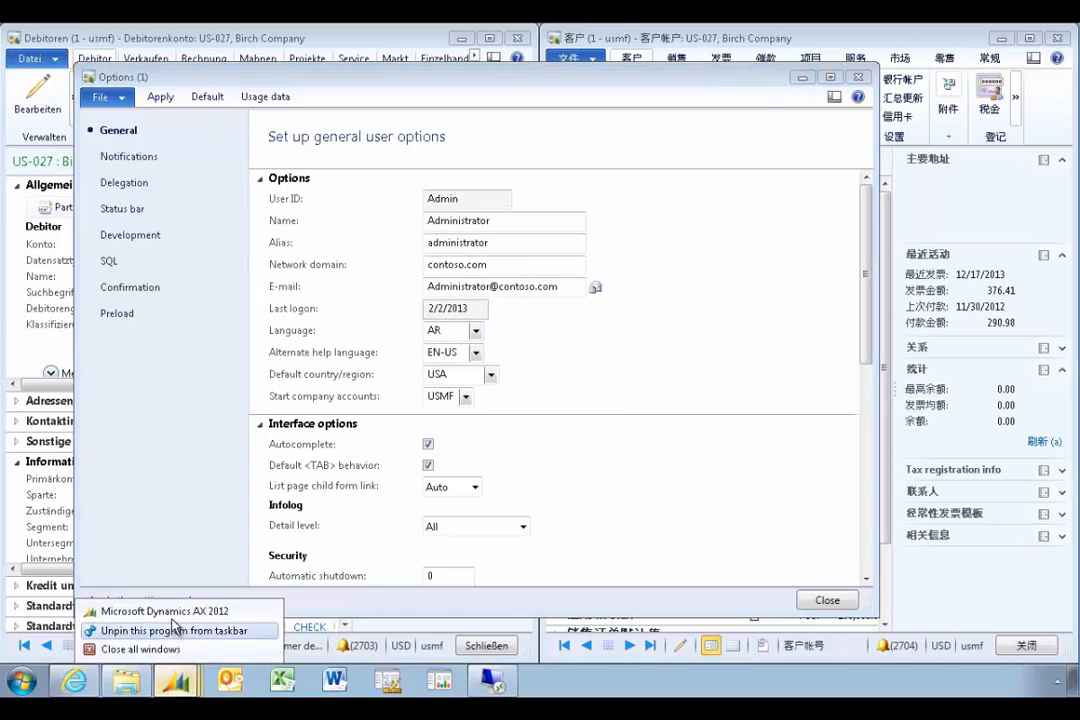
click(165, 611)
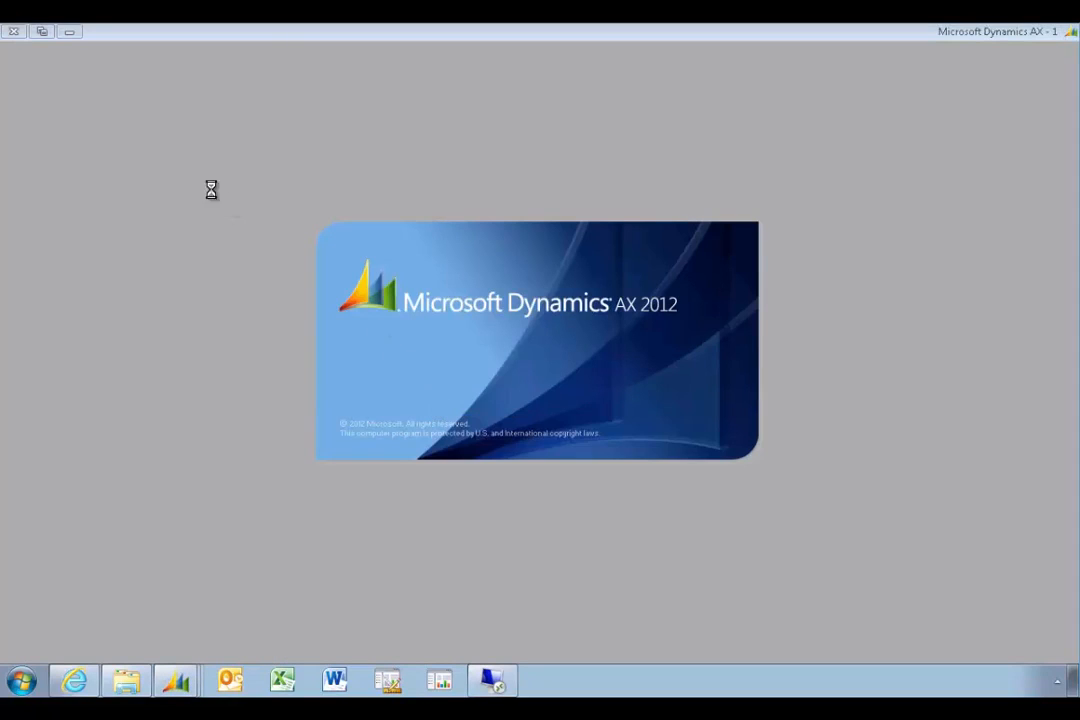
mouse_move(390, 83)
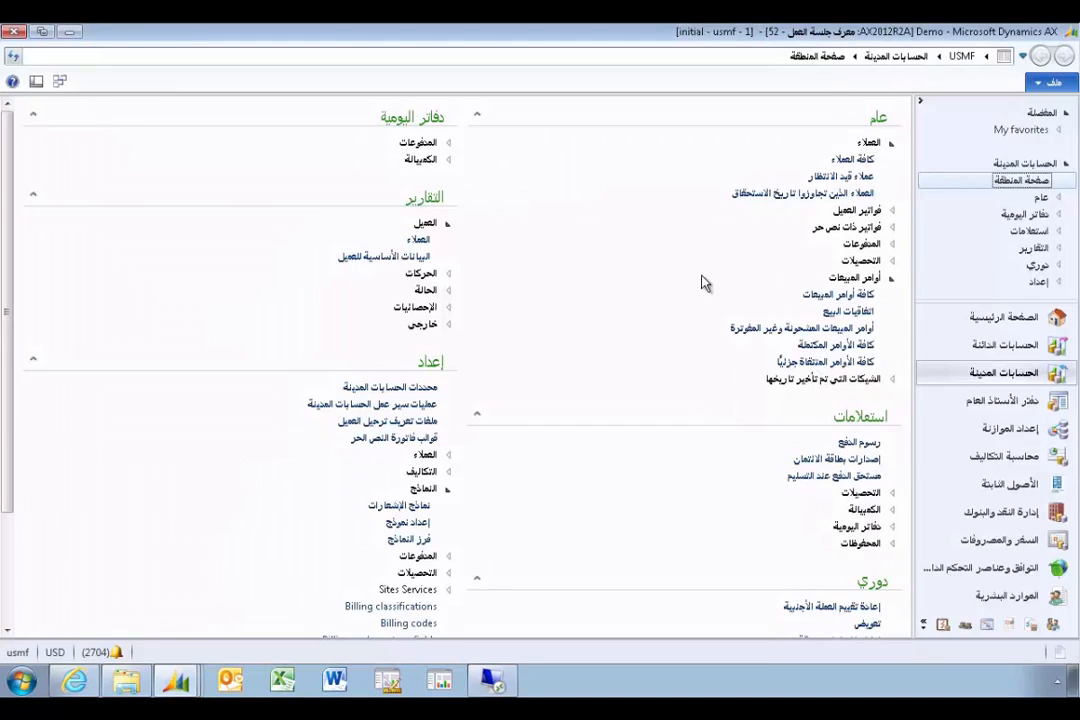
mouse_move(738, 321)
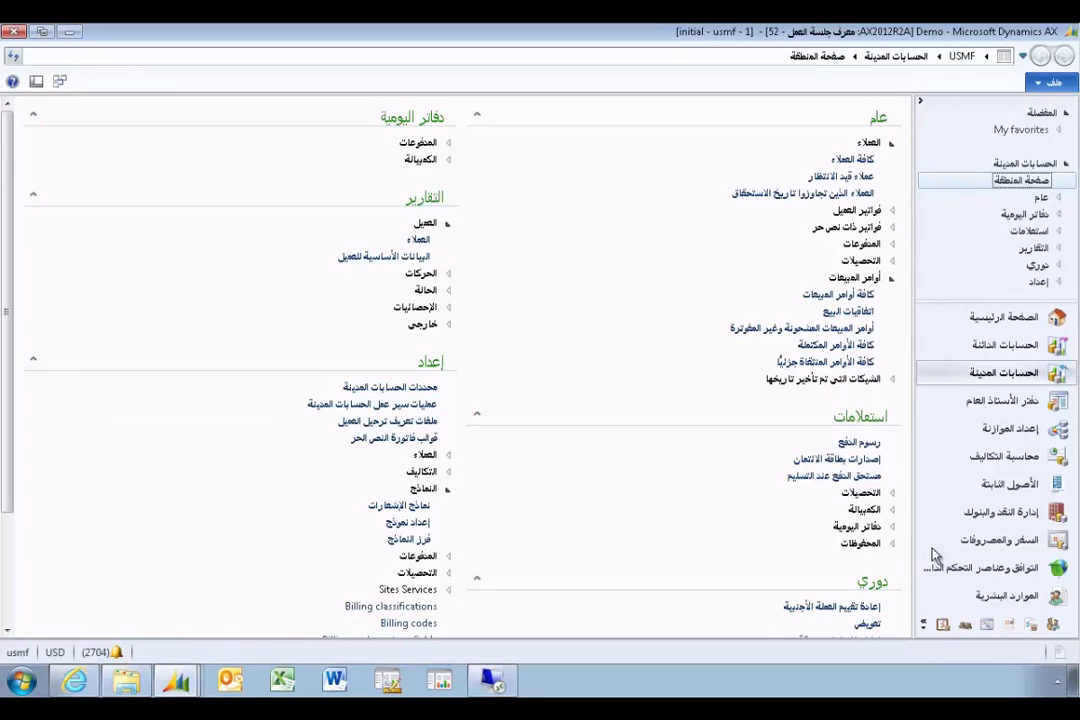
mouse_move(885, 548)
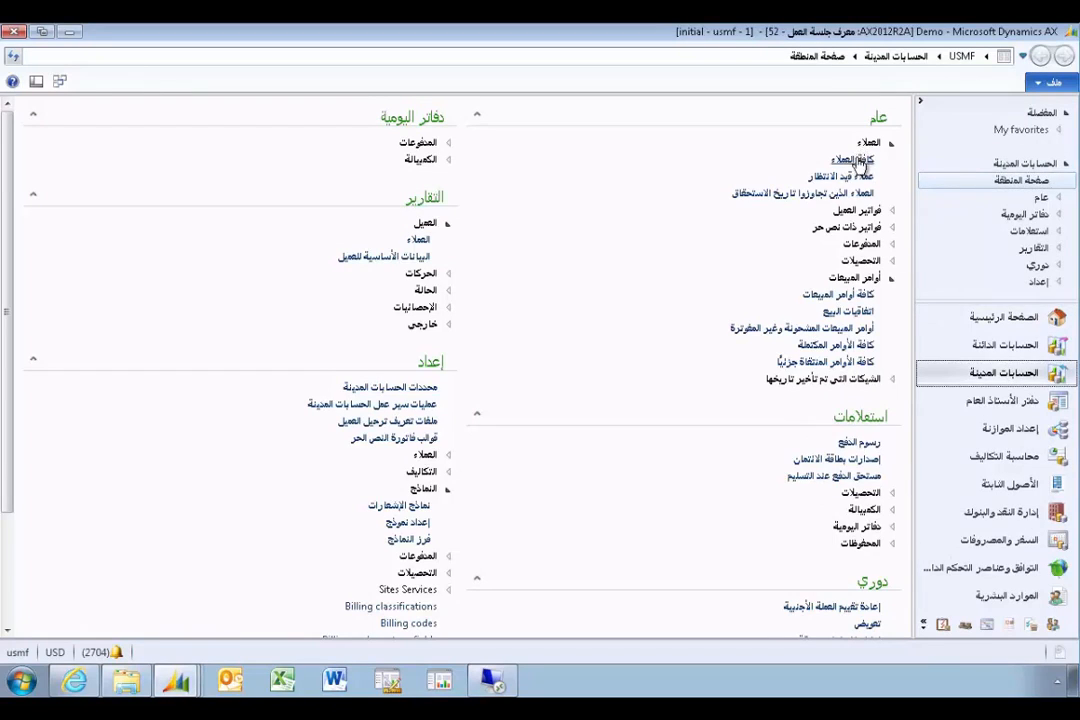
- Open the Arabic All customers list (كافة العملاء)
click(851, 160)
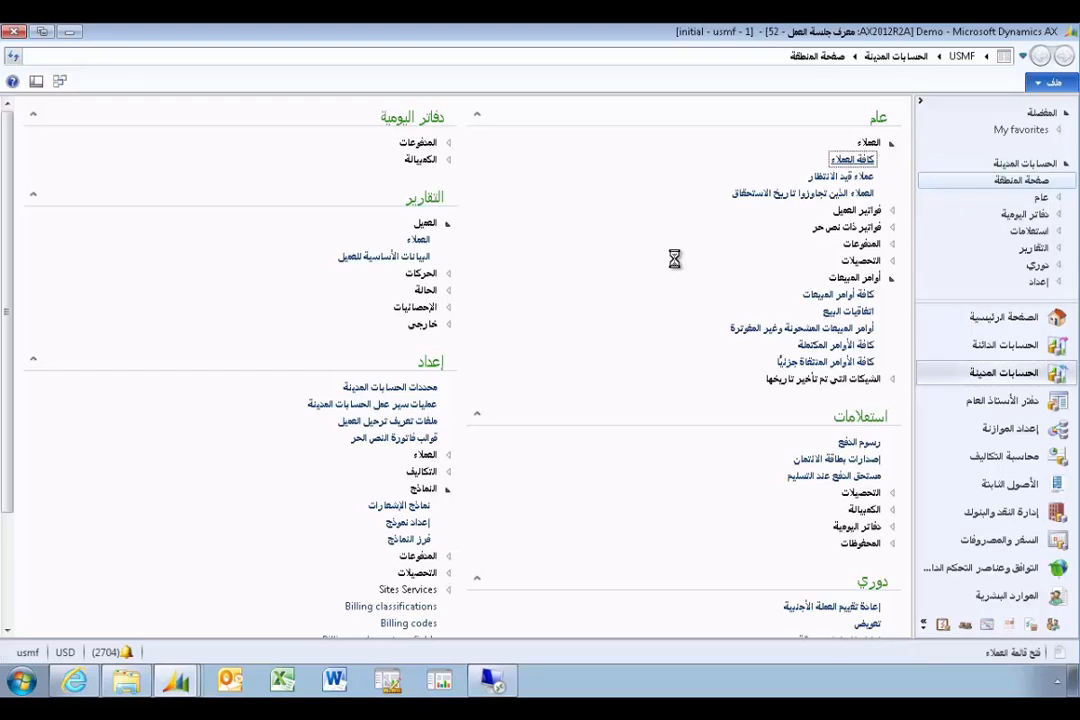
click(852, 159)
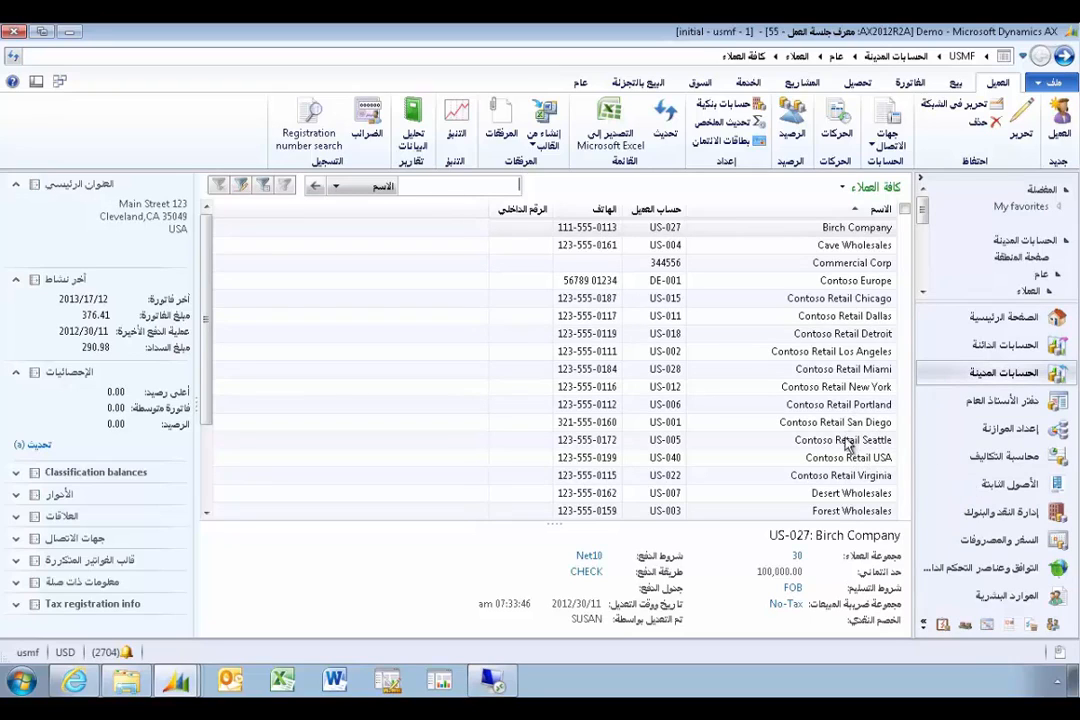
mouse_move(847, 320)
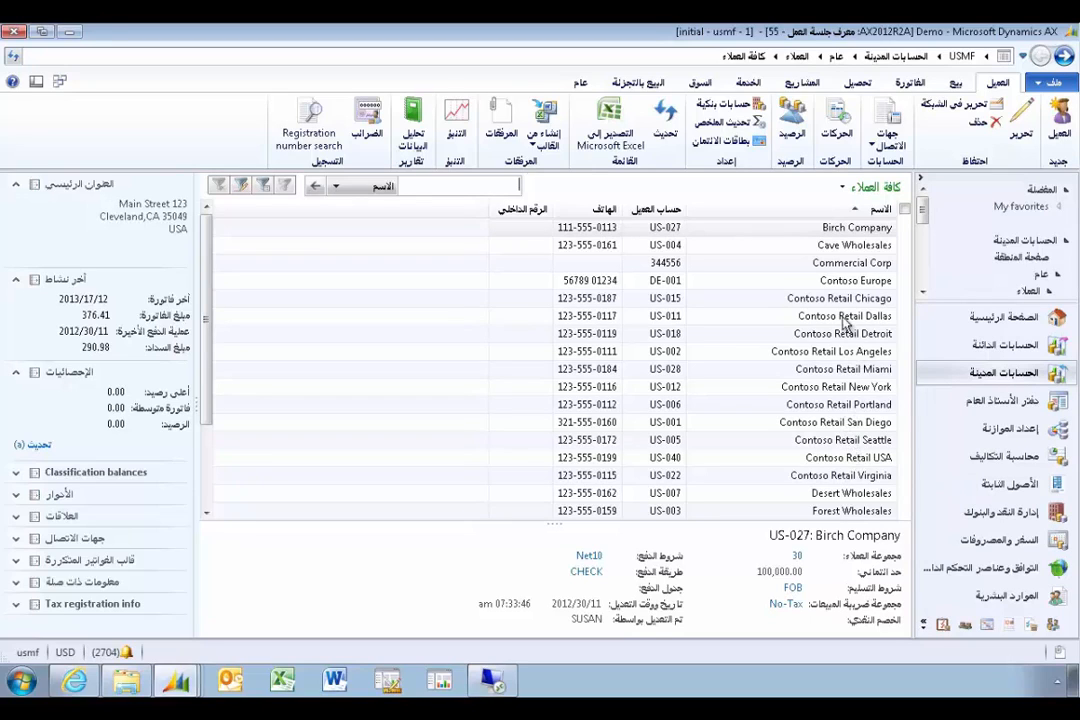
mouse_move(635, 193)
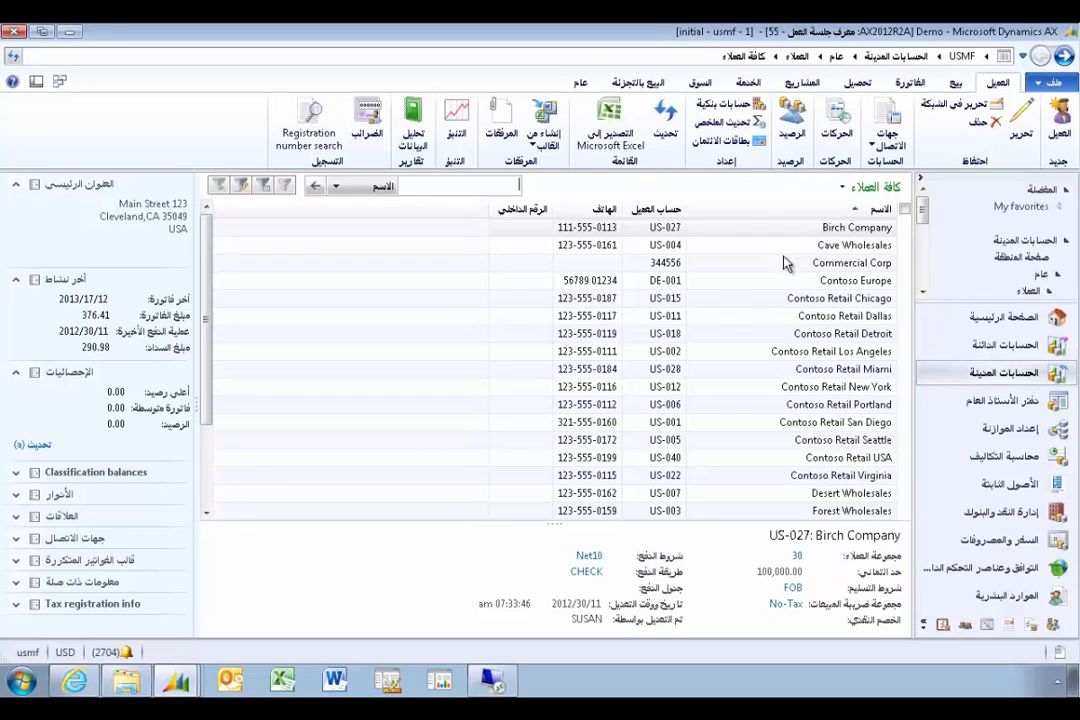
mouse_move(855, 267)
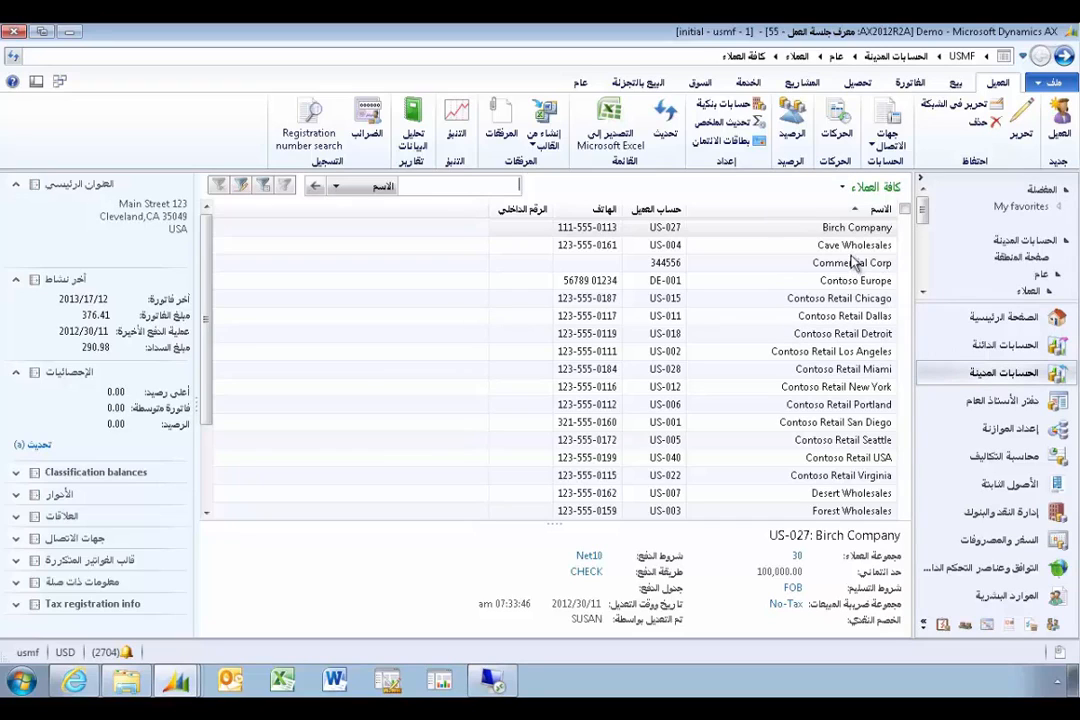
mouse_move(872, 192)
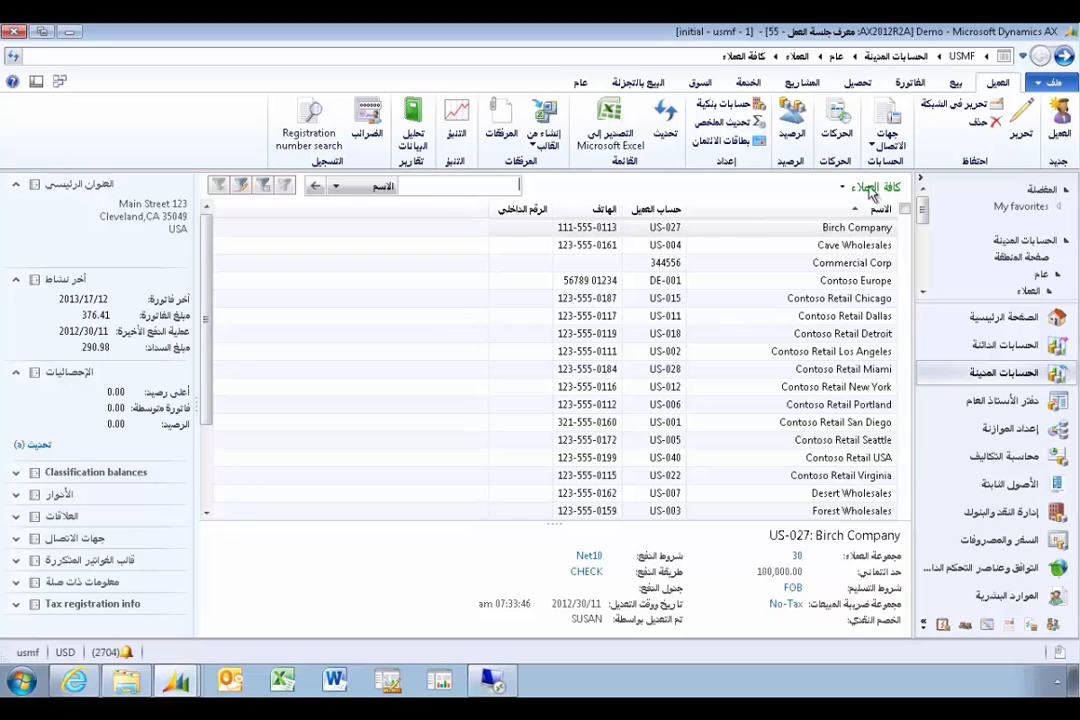
mouse_move(905, 272)
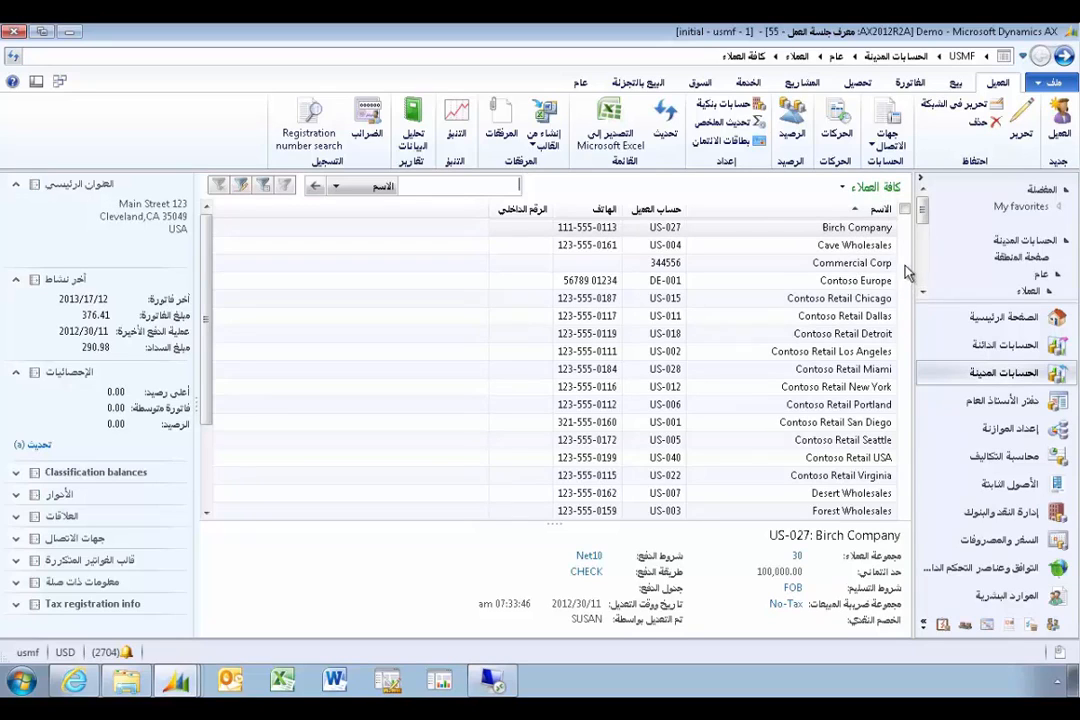
mouse_move(810, 65)
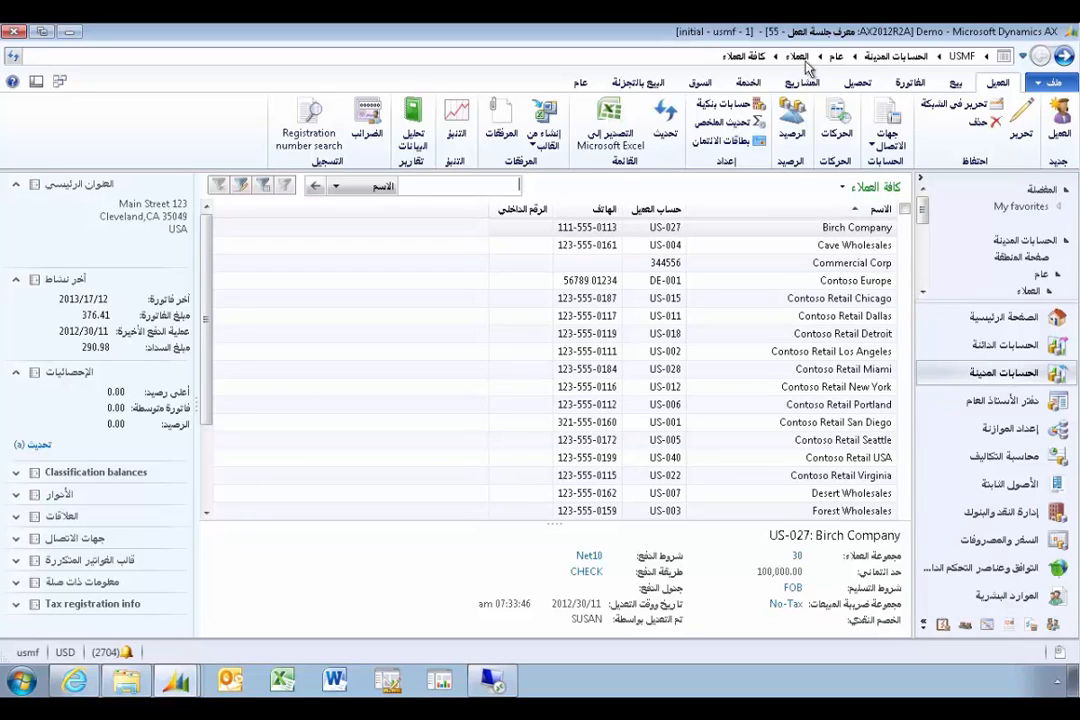
mouse_move(850, 300)
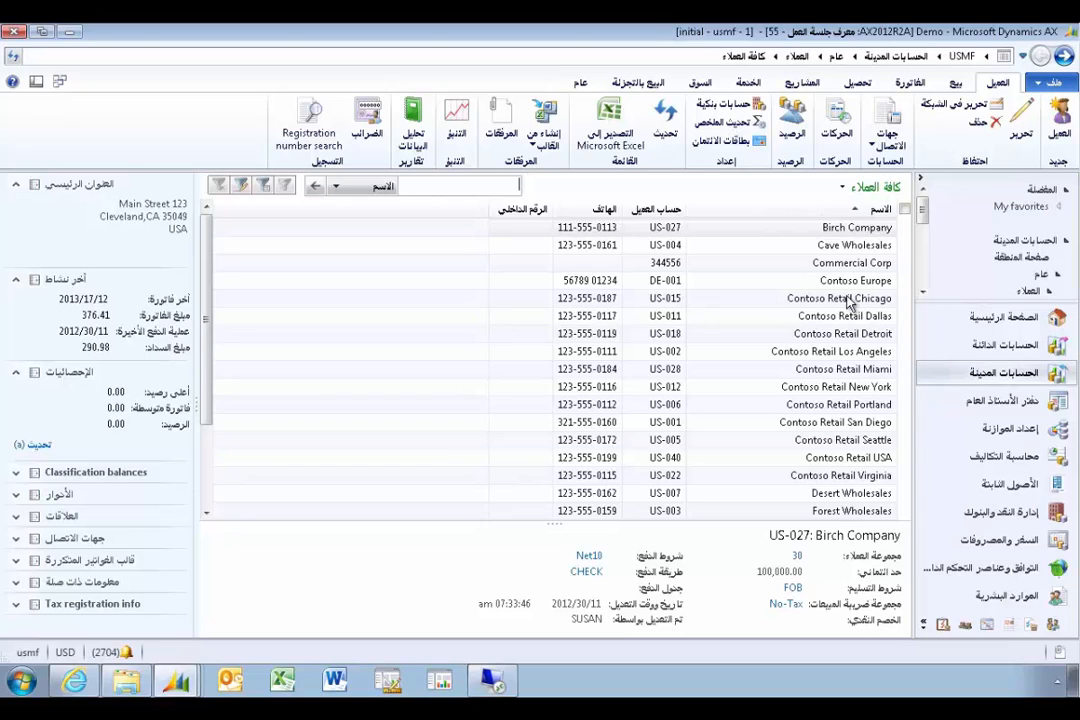
mouse_move(900, 318)
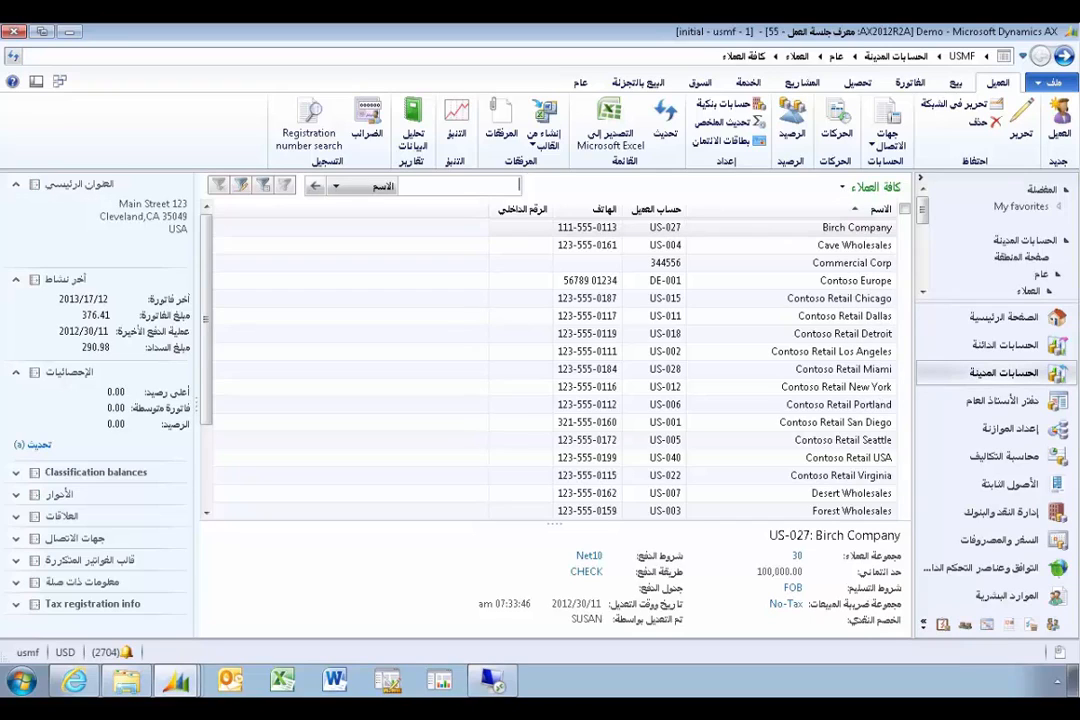
mouse_move(905, 200)
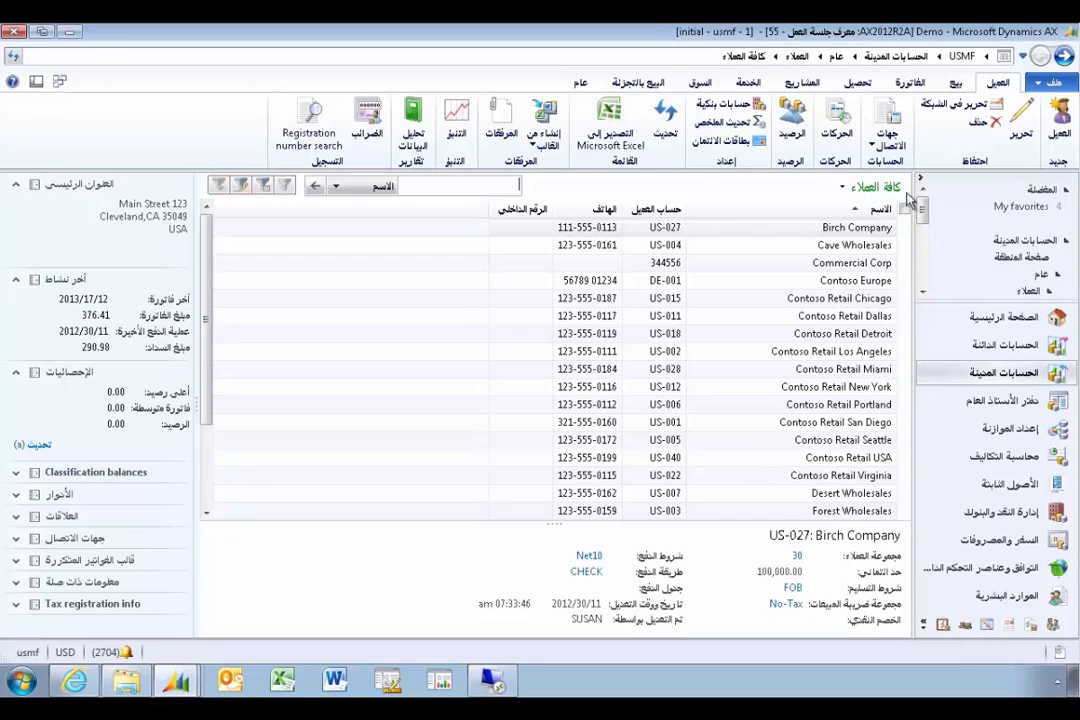
- Apply another interface language in Options, then bring the English session forward
click(176, 681)
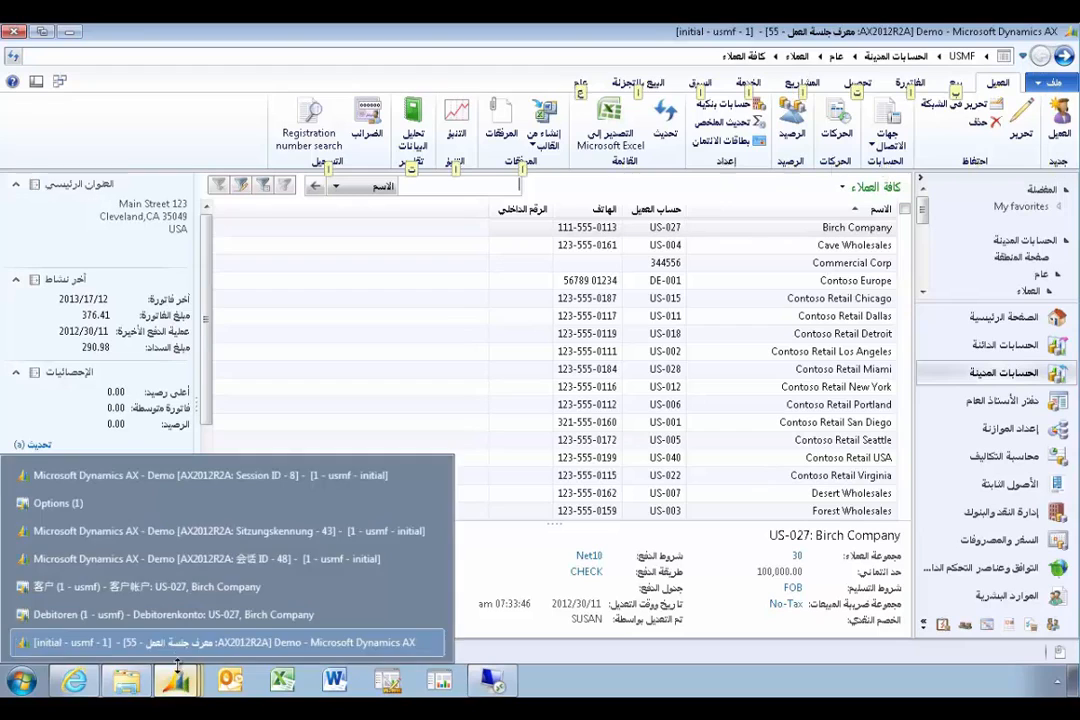
click(58, 503)
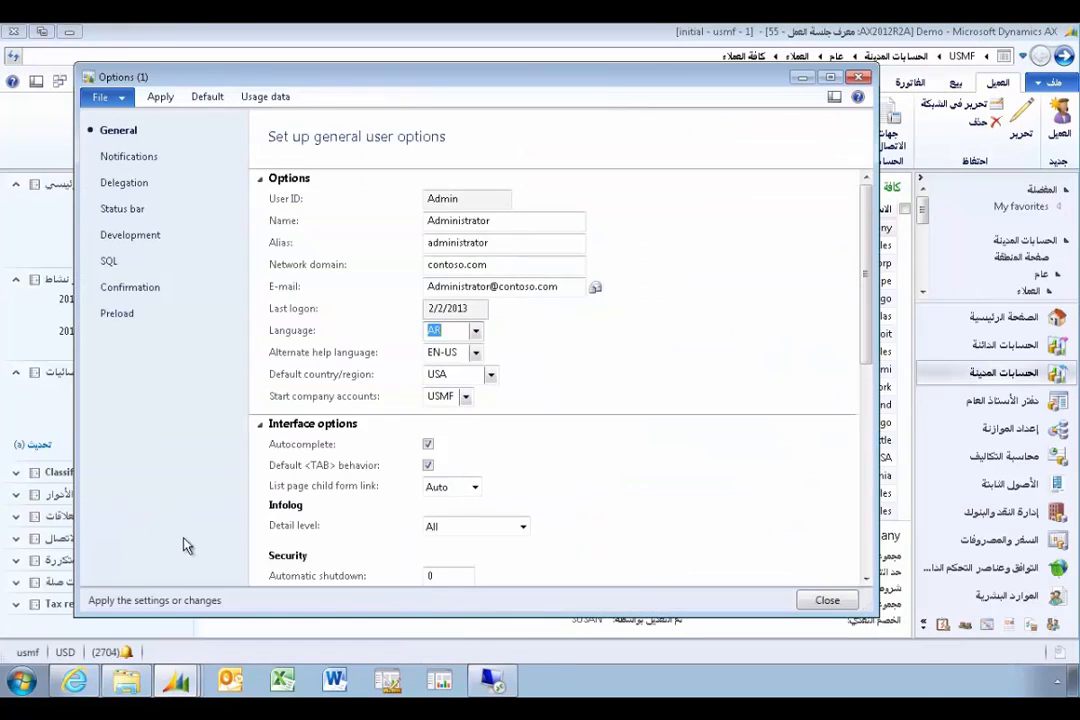
click(476, 330)
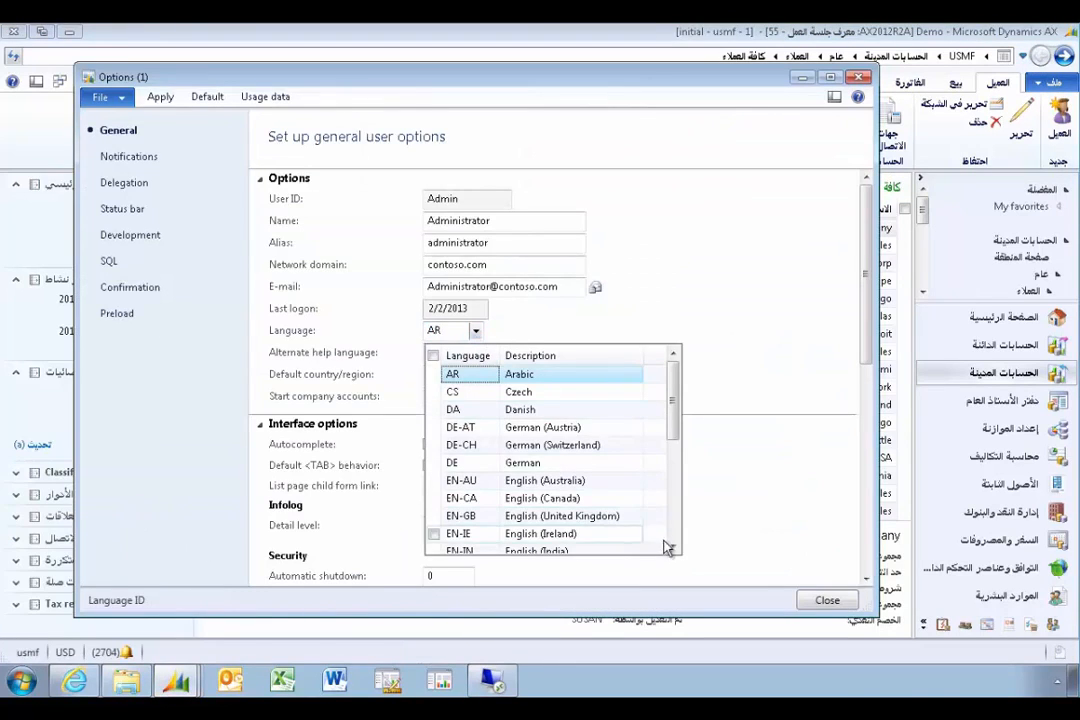
click(673, 549)
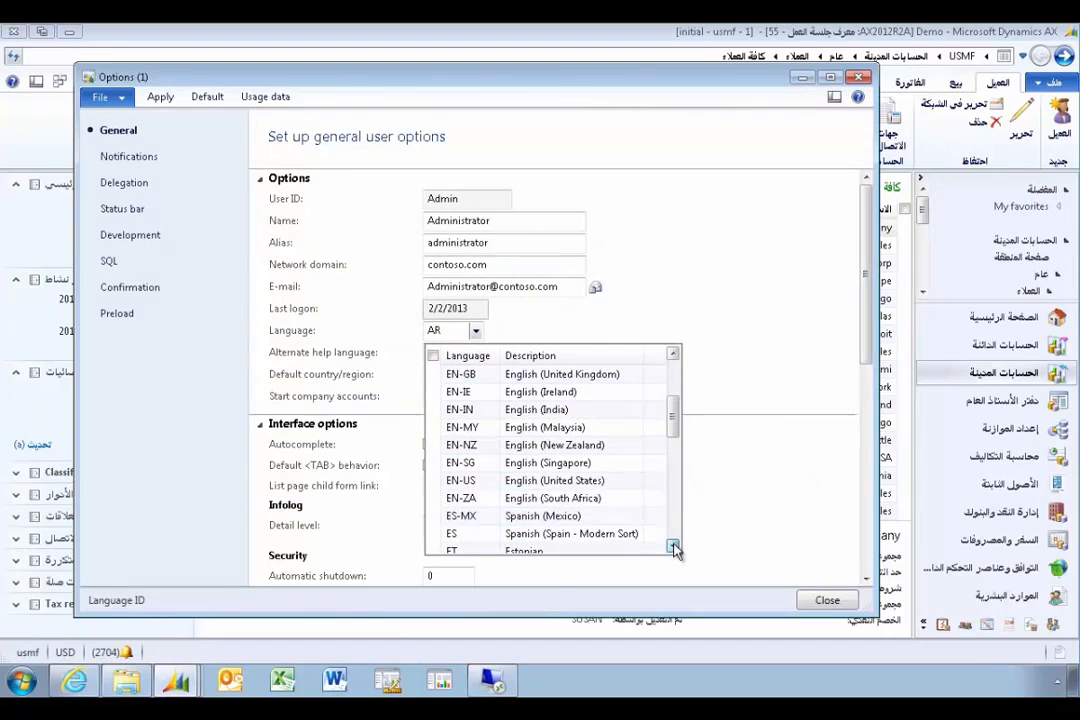
click(462, 480)
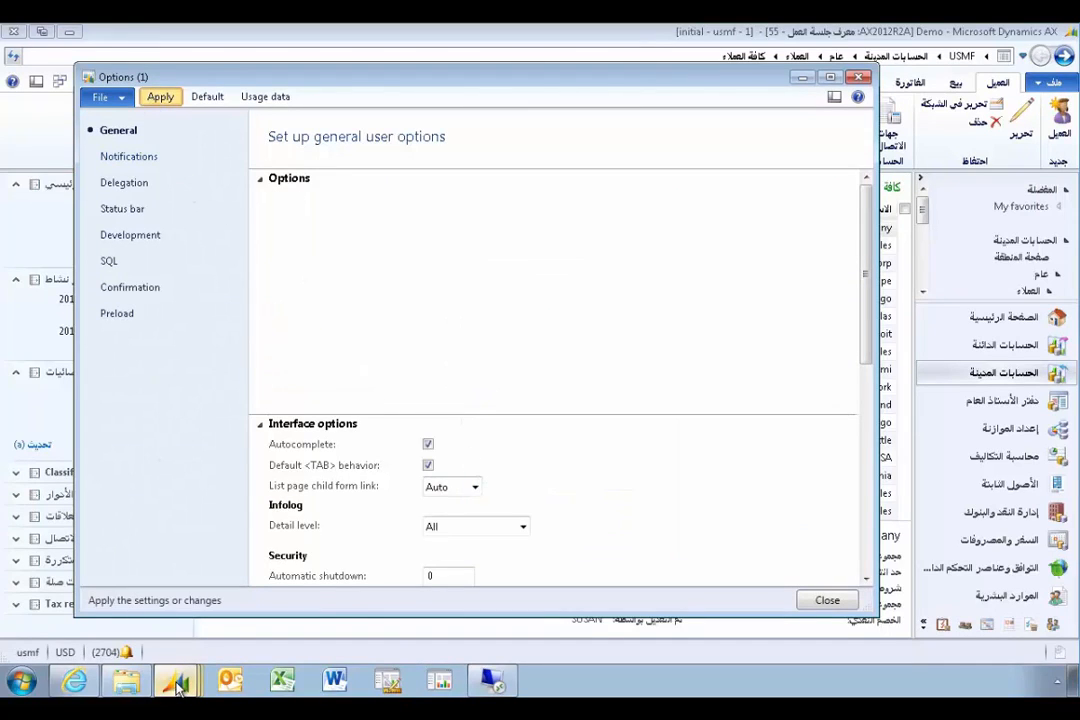
click(826, 600)
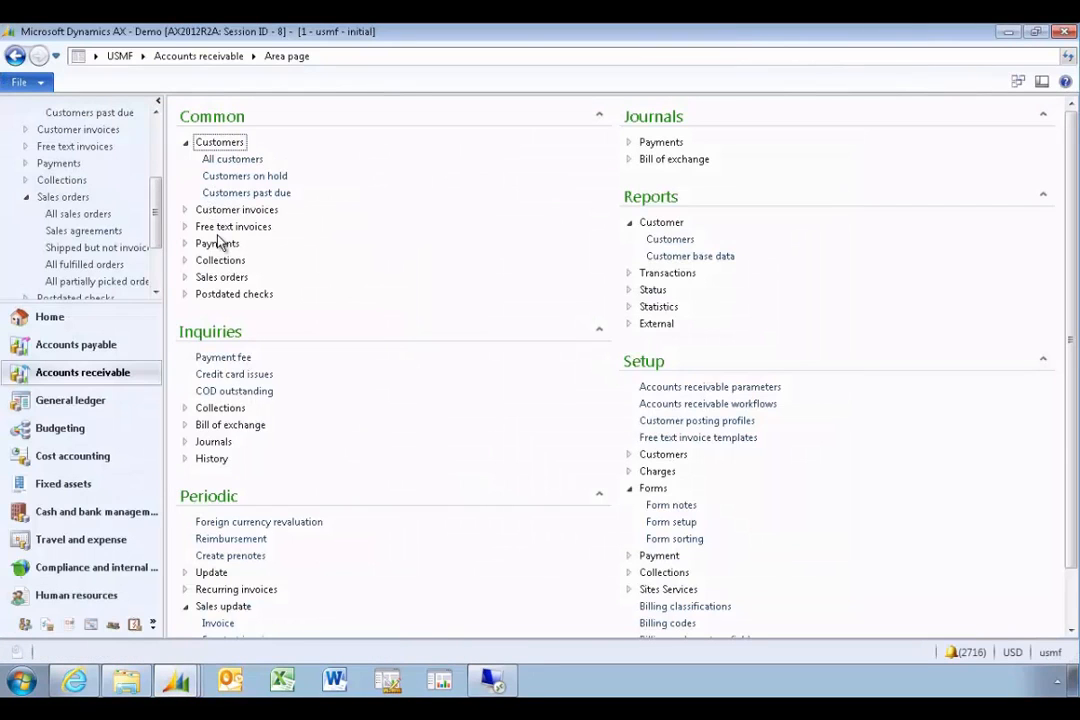
- Open Commercial Corp's record (344556) from All customers and make it editable
click(232, 159)
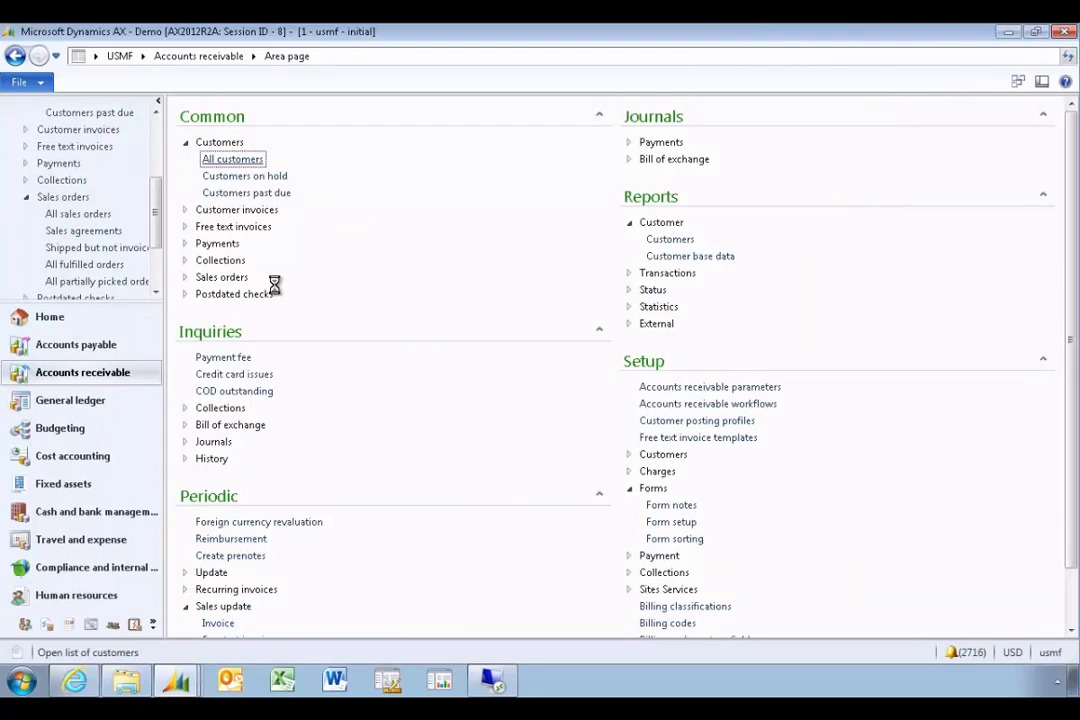
click(232, 159)
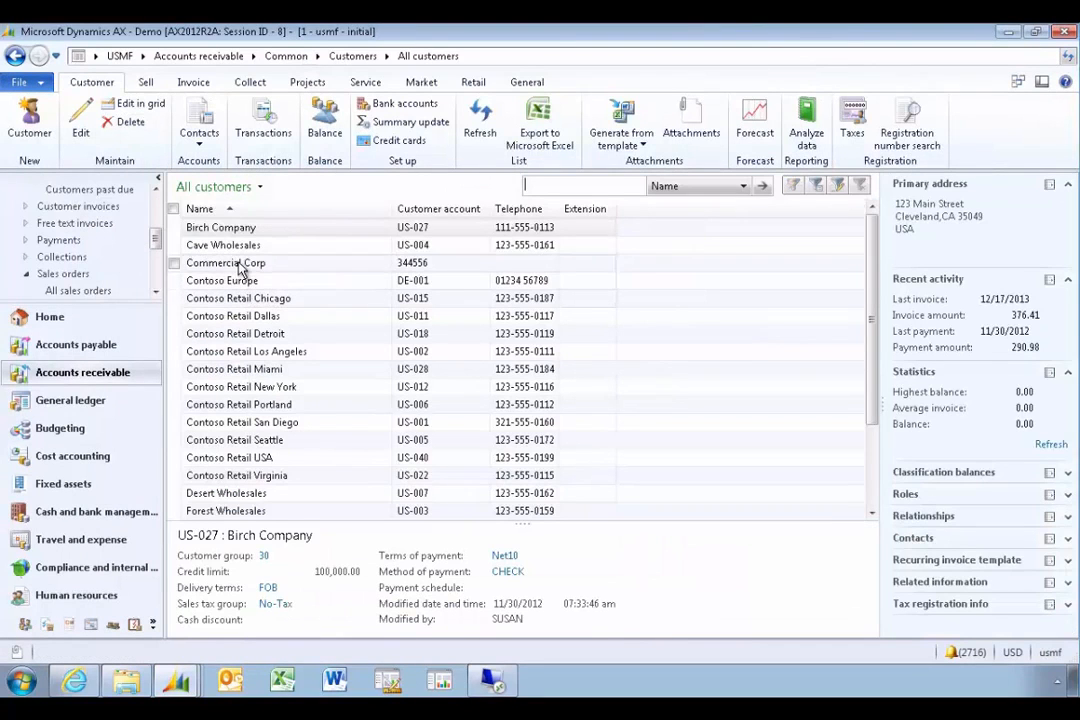
click(226, 262)
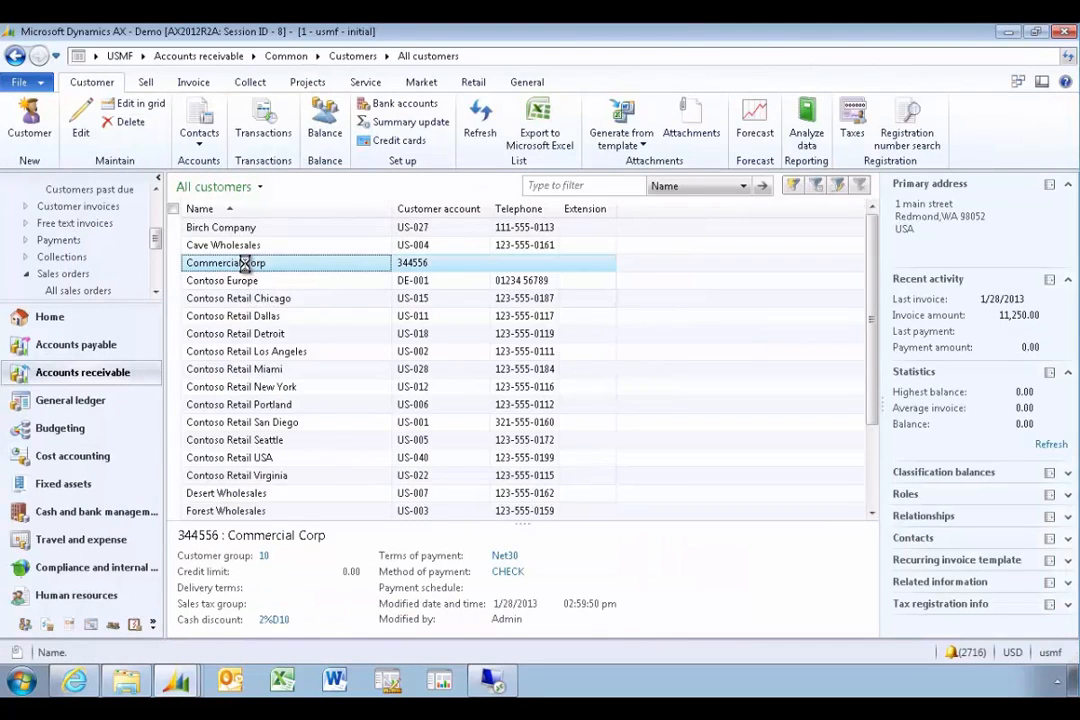
double_click(225, 262)
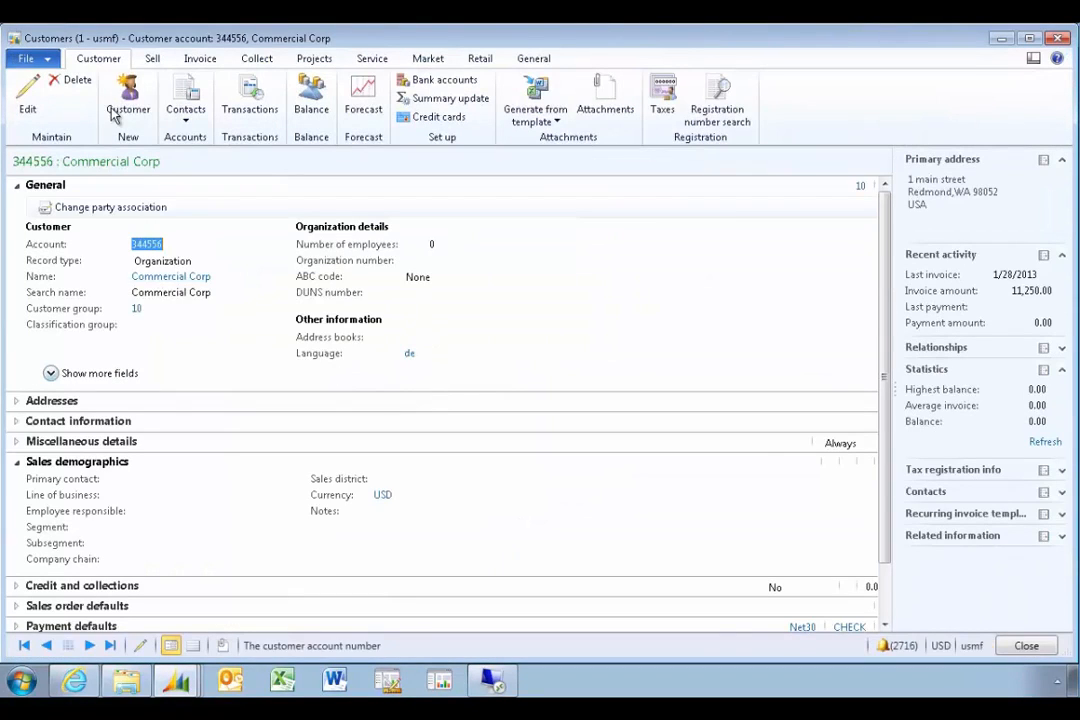
click(27, 95)
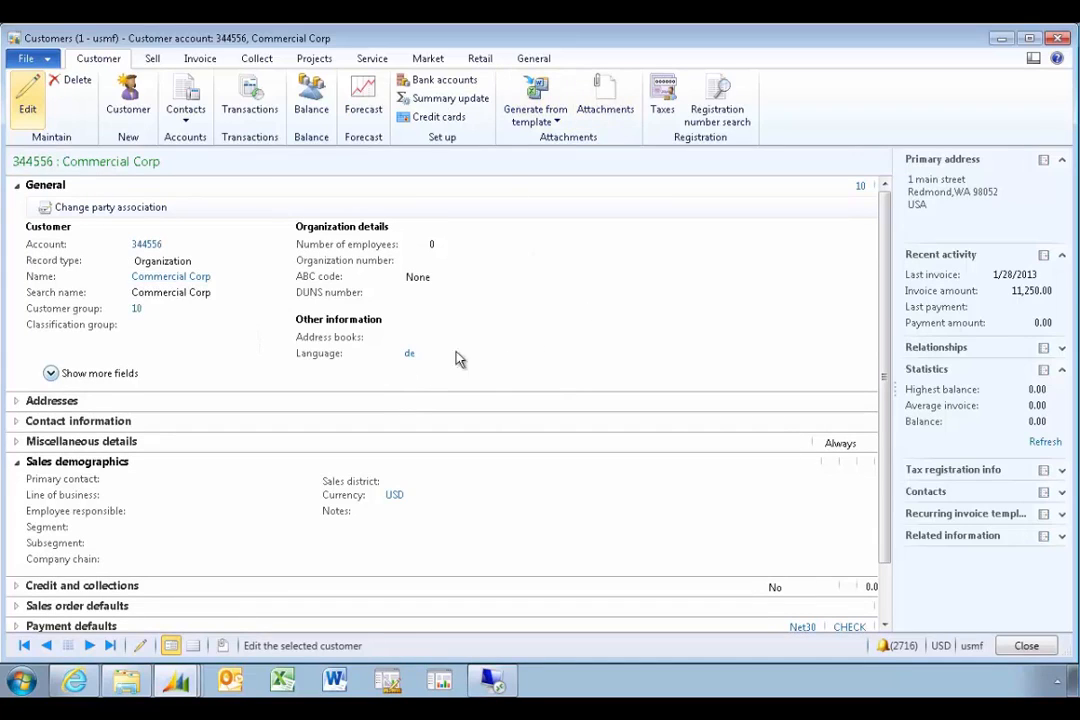
mouse_move(390, 388)
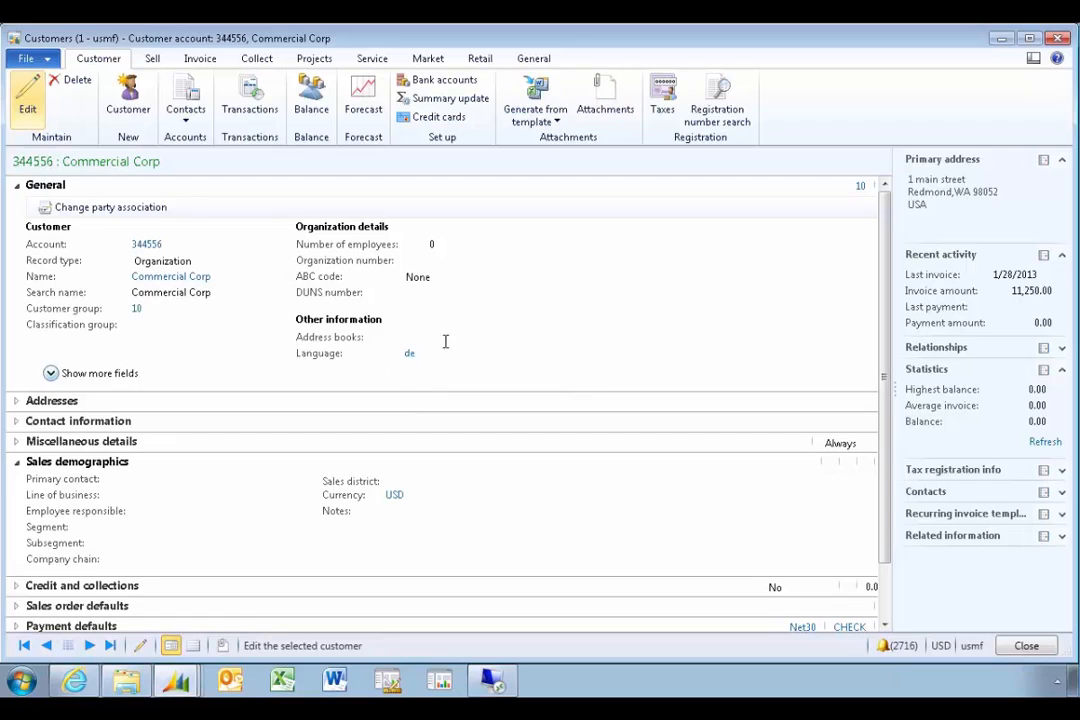
mouse_move(400, 378)
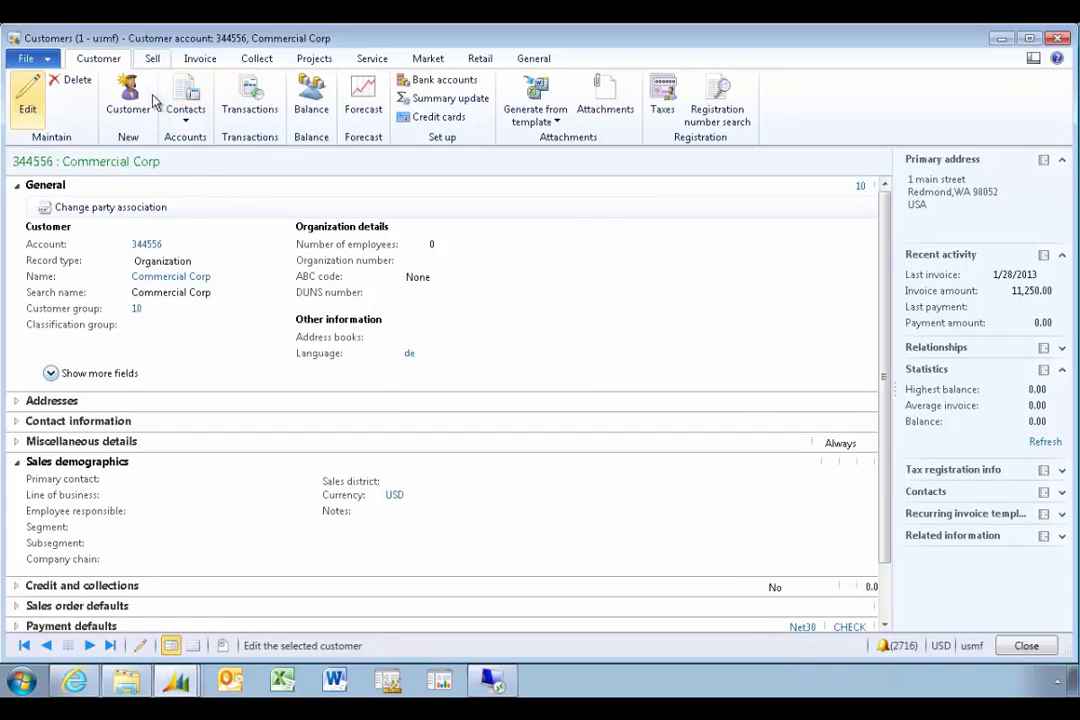
- Open sales order 000752's confirmation journal and its Preview/Print choices
click(152, 58)
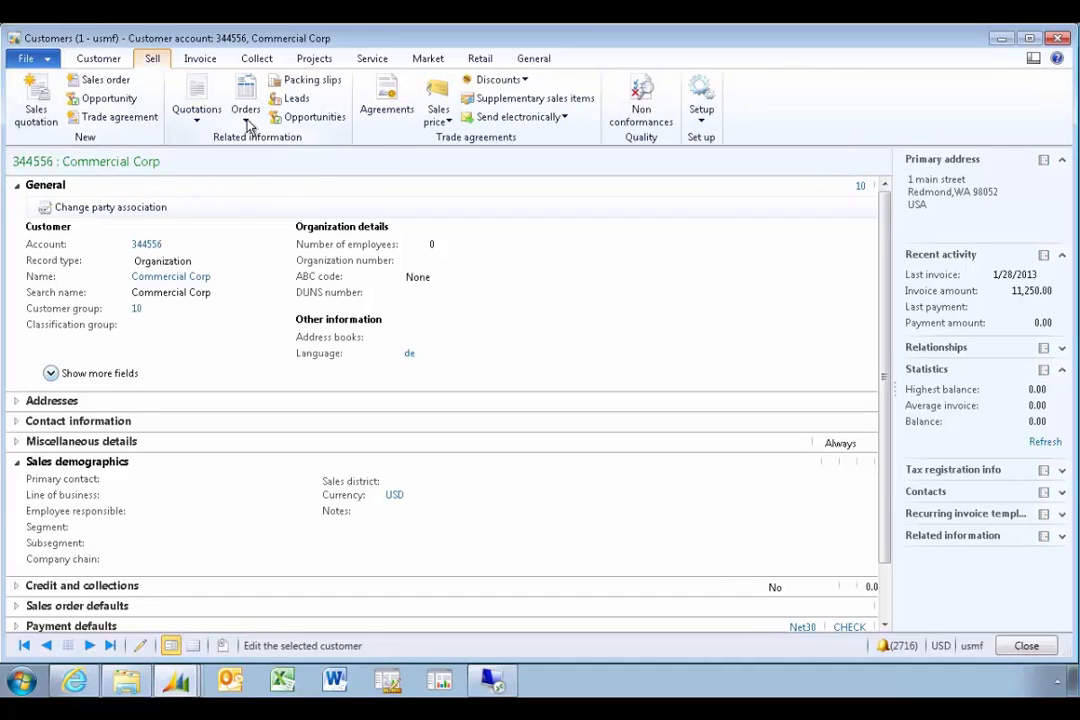
click(245, 100)
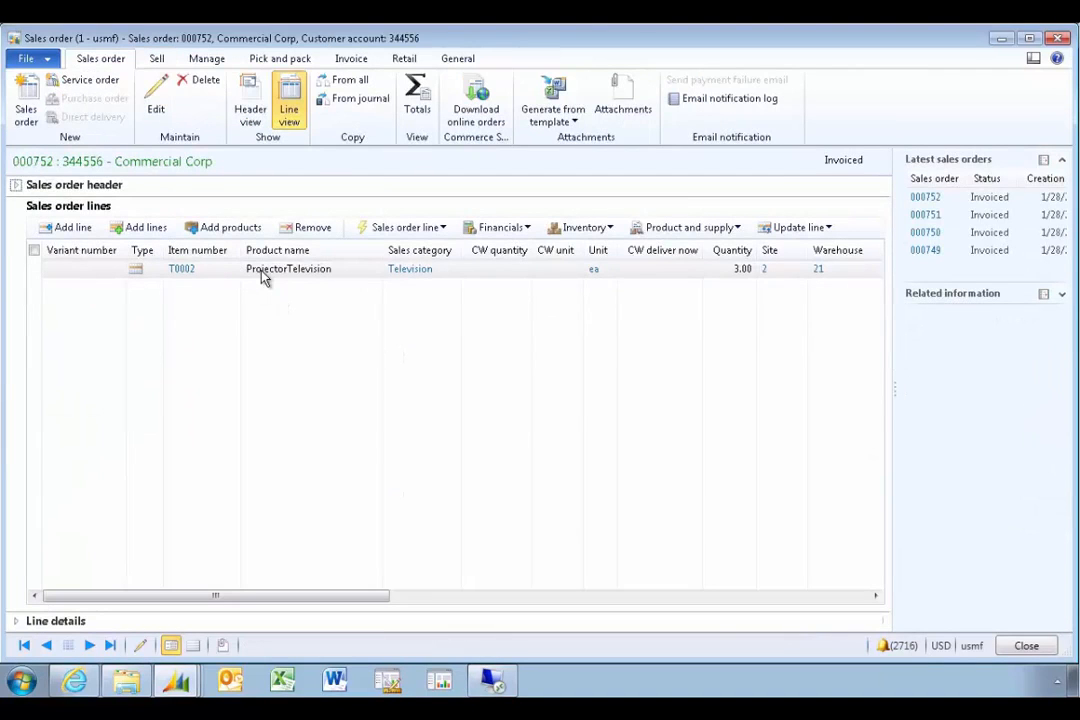
key(alt)
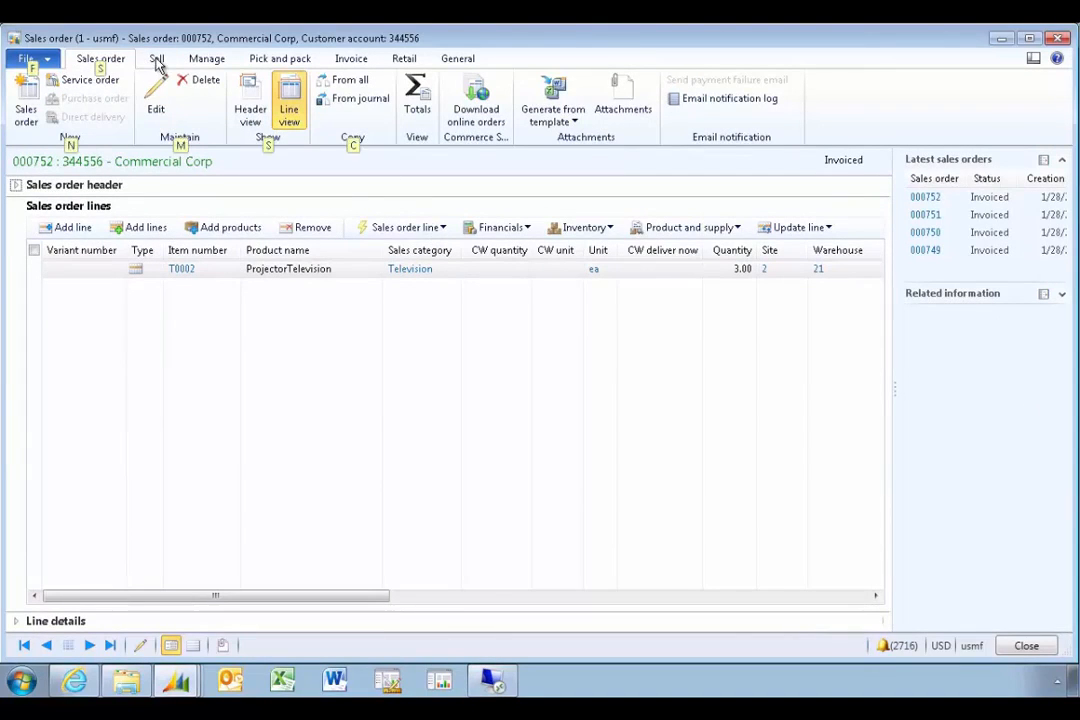
click(156, 58)
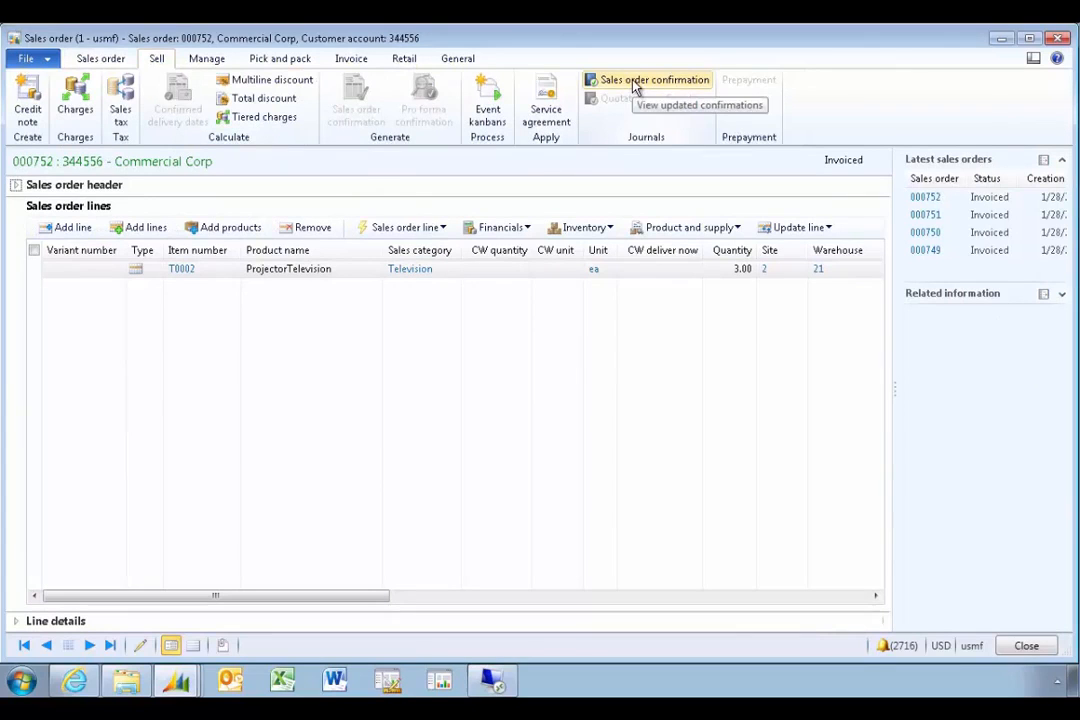
click(653, 79)
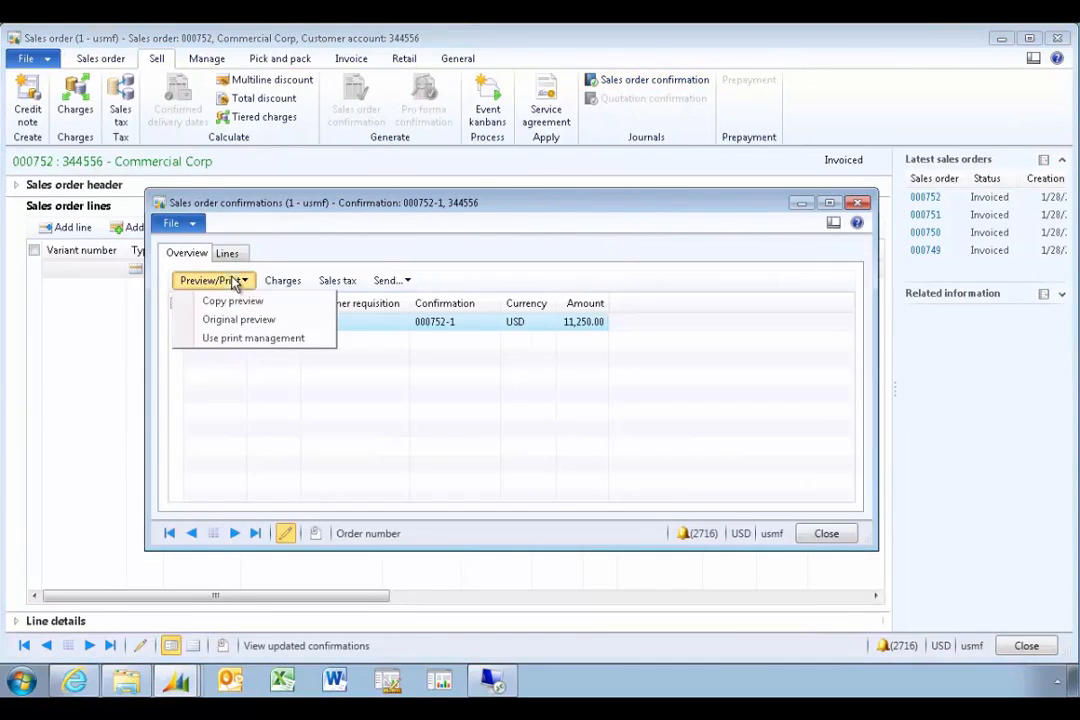
click(238, 319)
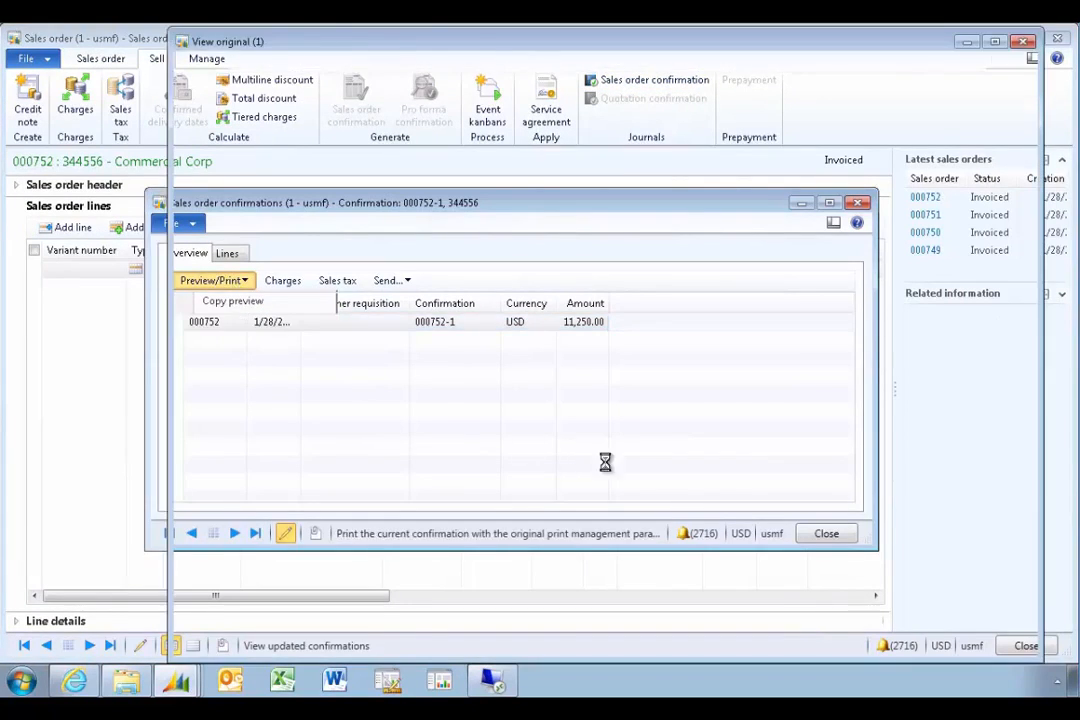
- Preview the original German confirmation 000752-1 (Bestätigt, 11,250.00 USD)
click(210, 280)
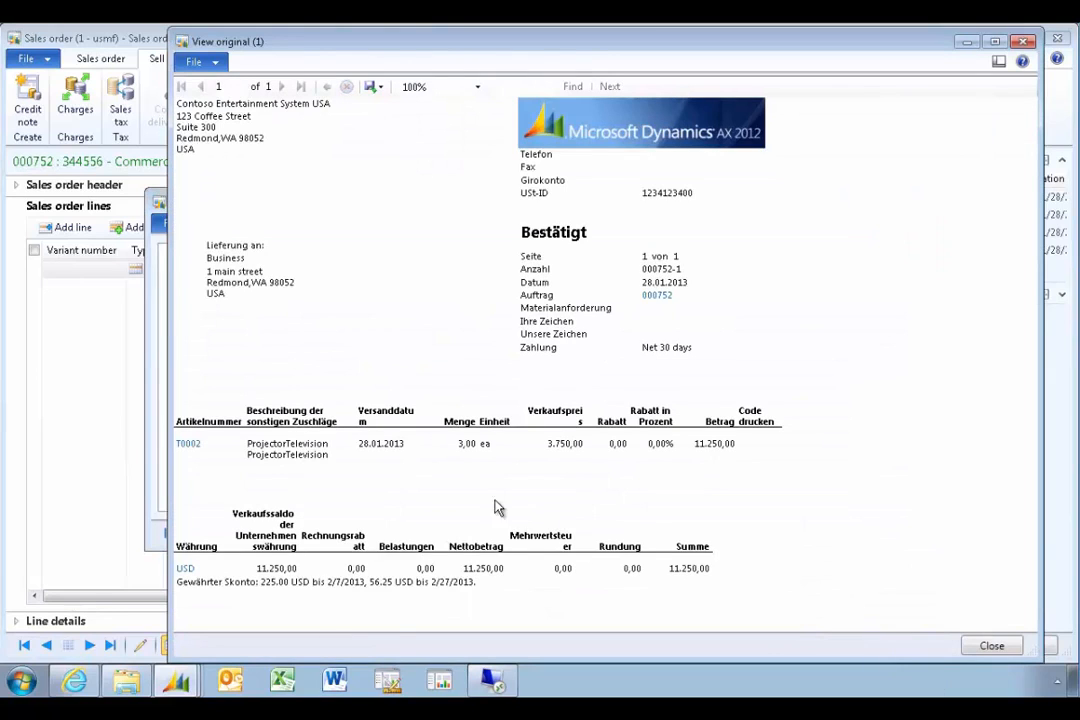
mouse_move(400, 457)
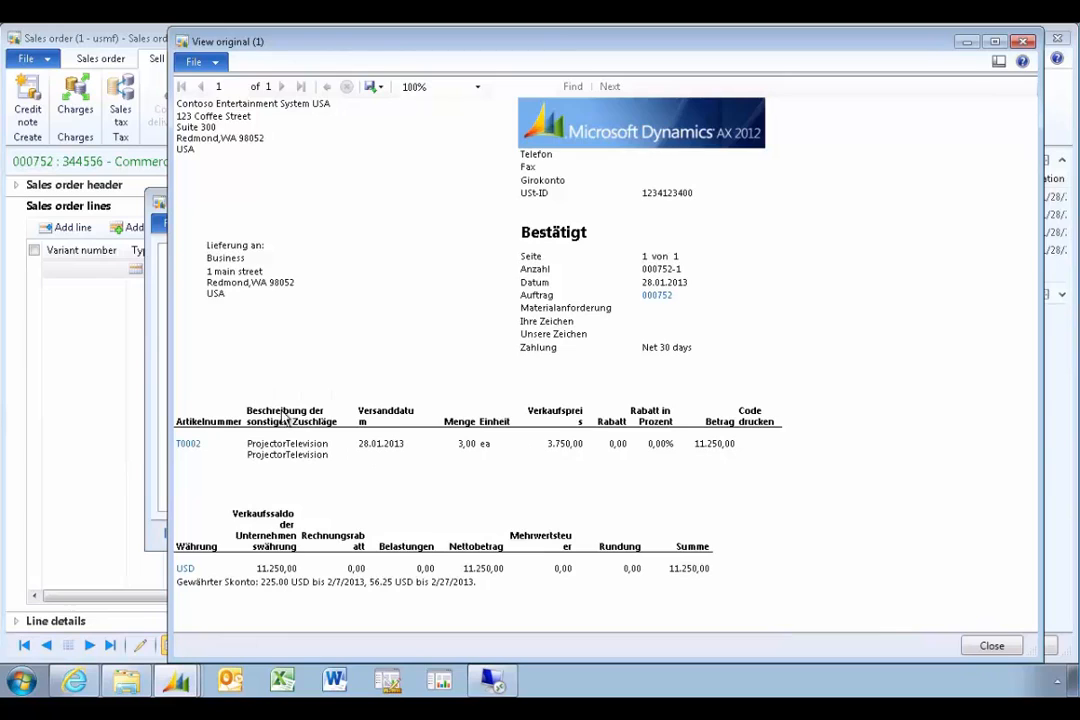
mouse_move(345, 390)
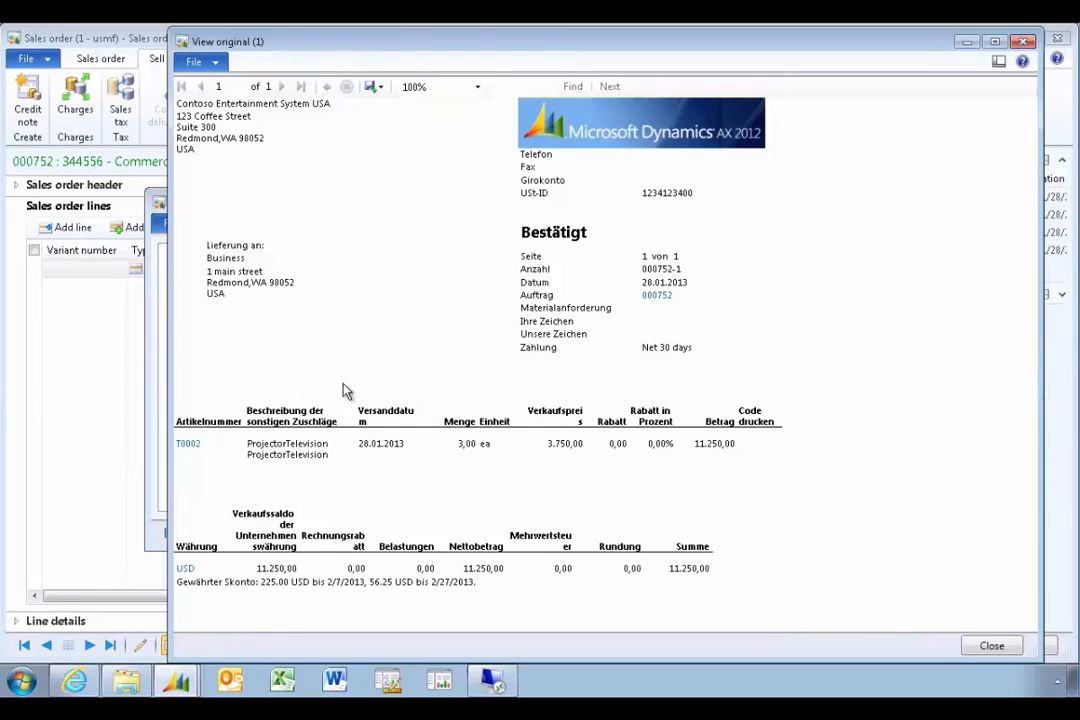
mouse_move(603, 437)
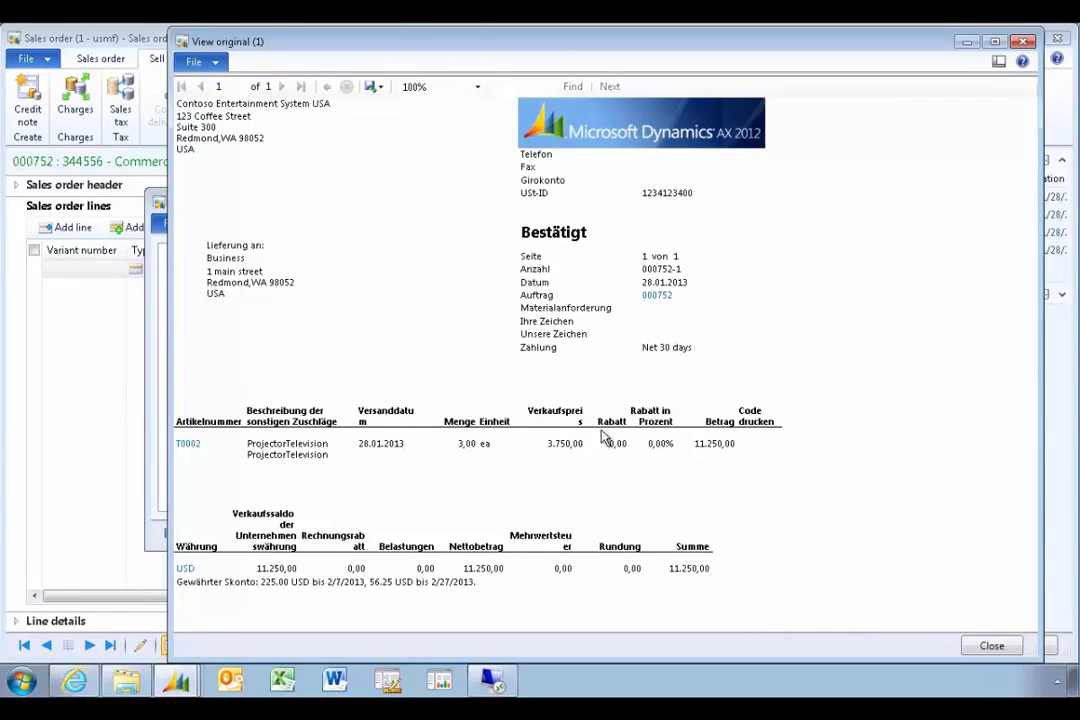
mouse_move(655, 435)
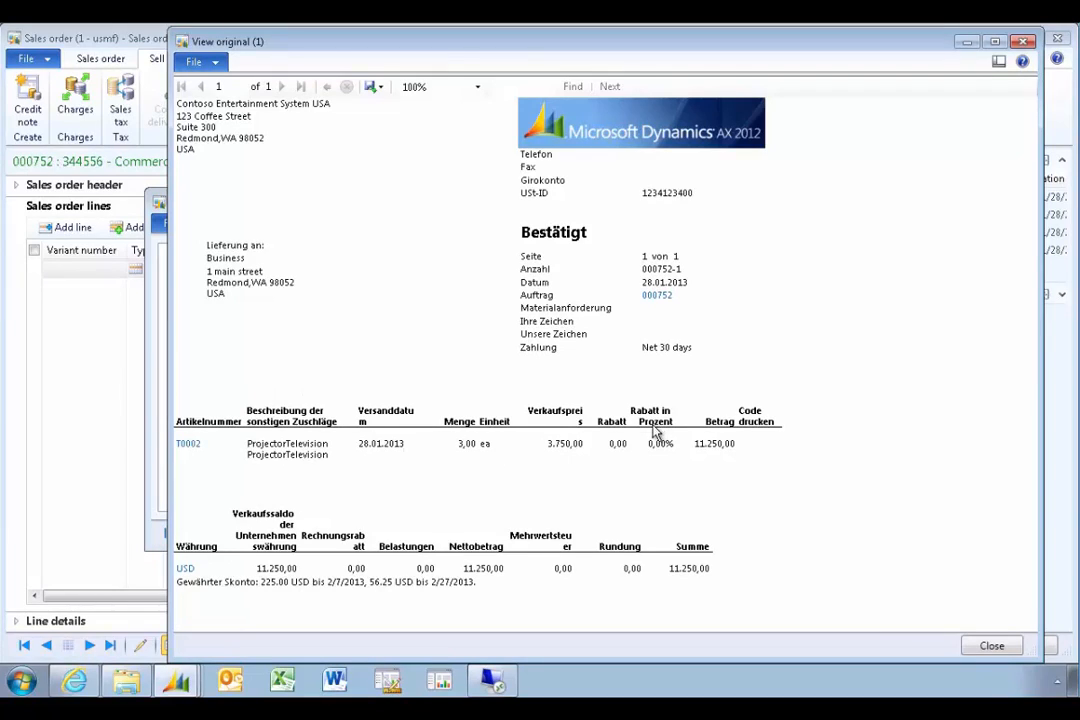
mouse_move(567, 410)
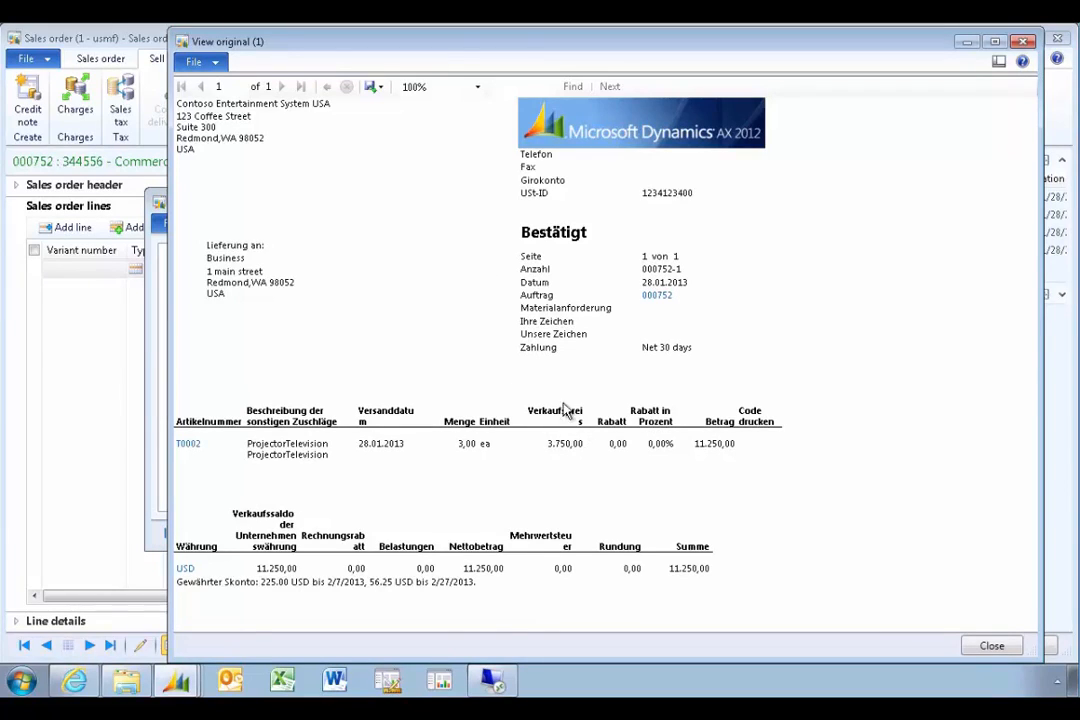
mouse_move(630, 503)
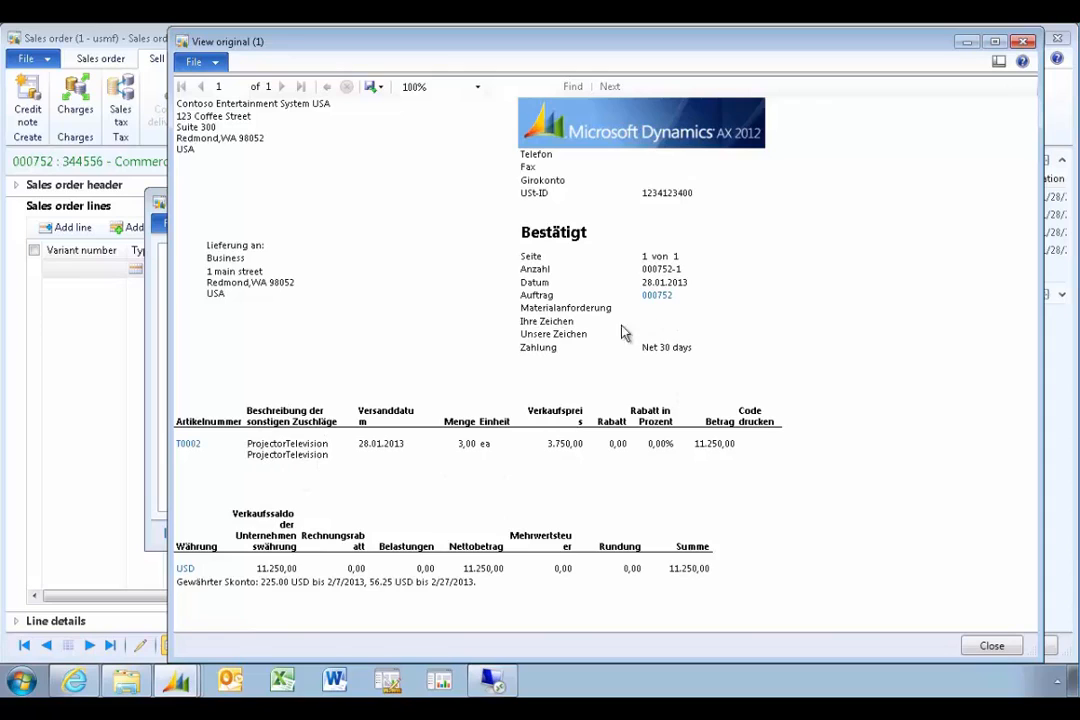
mouse_move(937, 130)
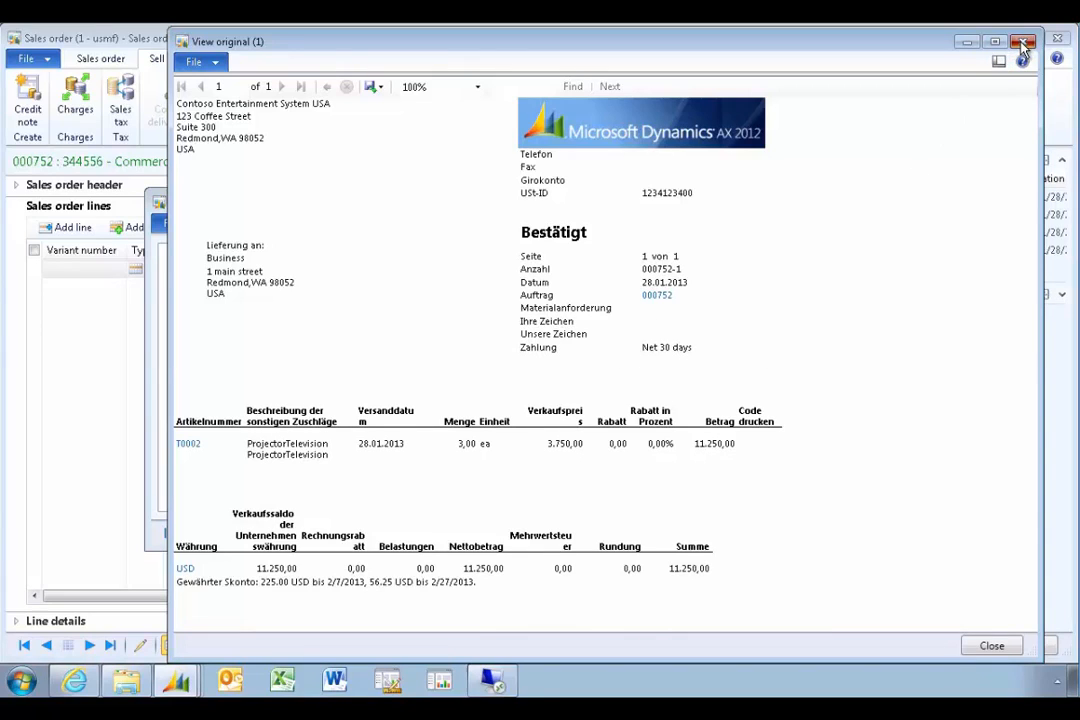
mouse_move(611, 339)
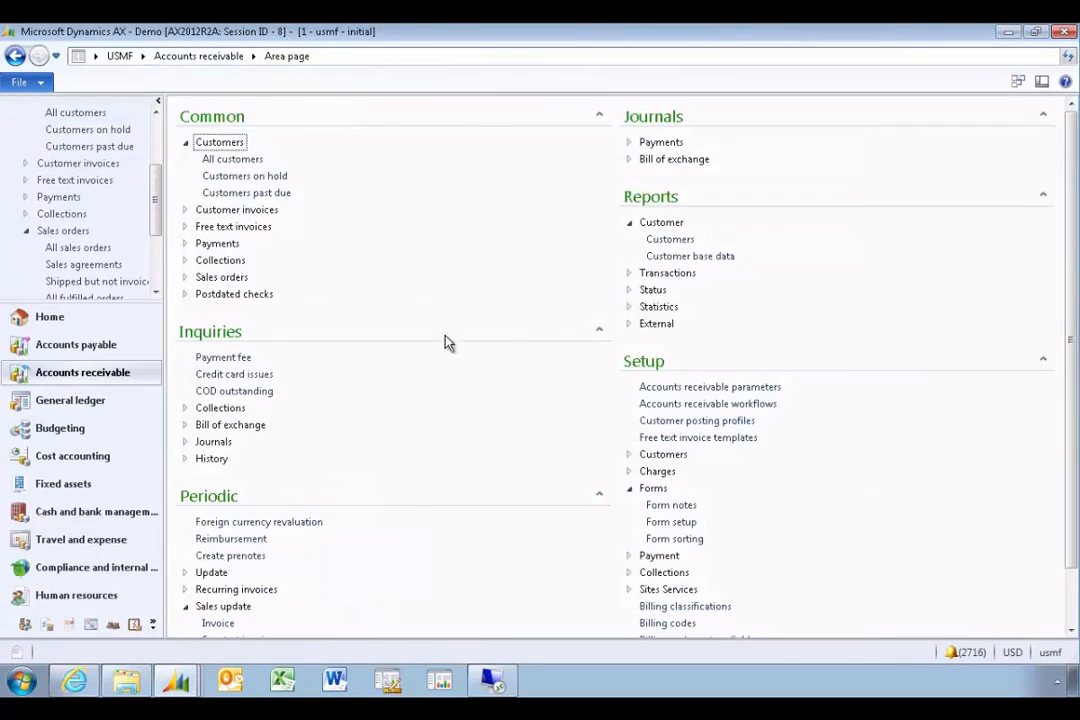
- Open the Terms of payment setup and select the Net30 payment term
scroll(down, 3)
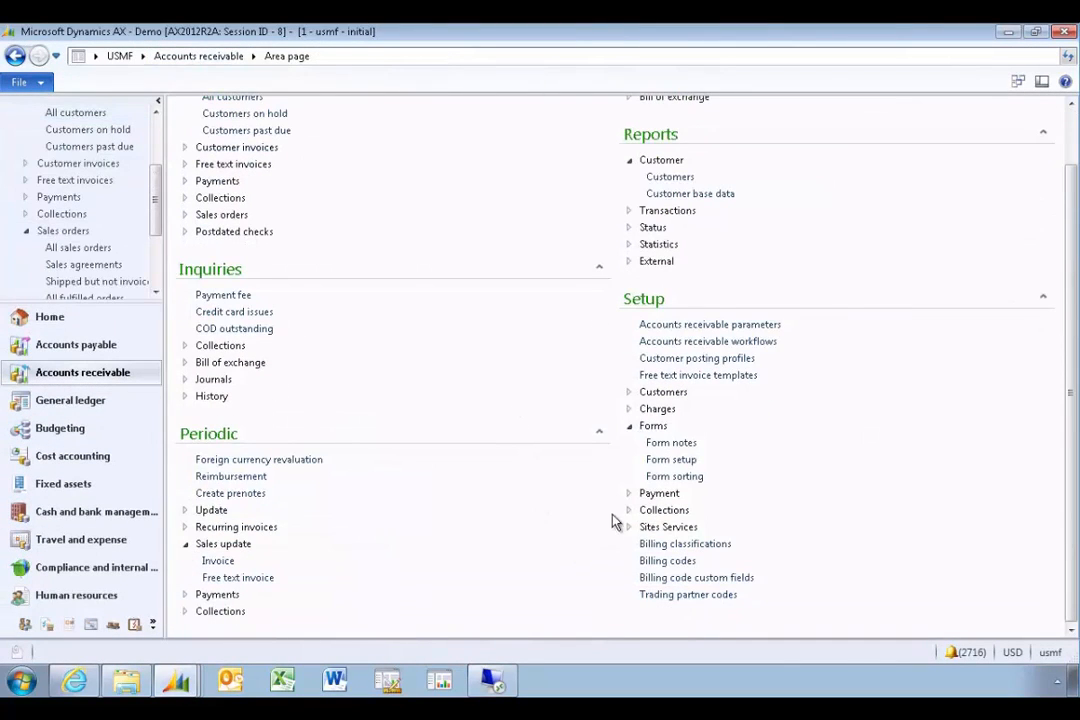
click(659, 492)
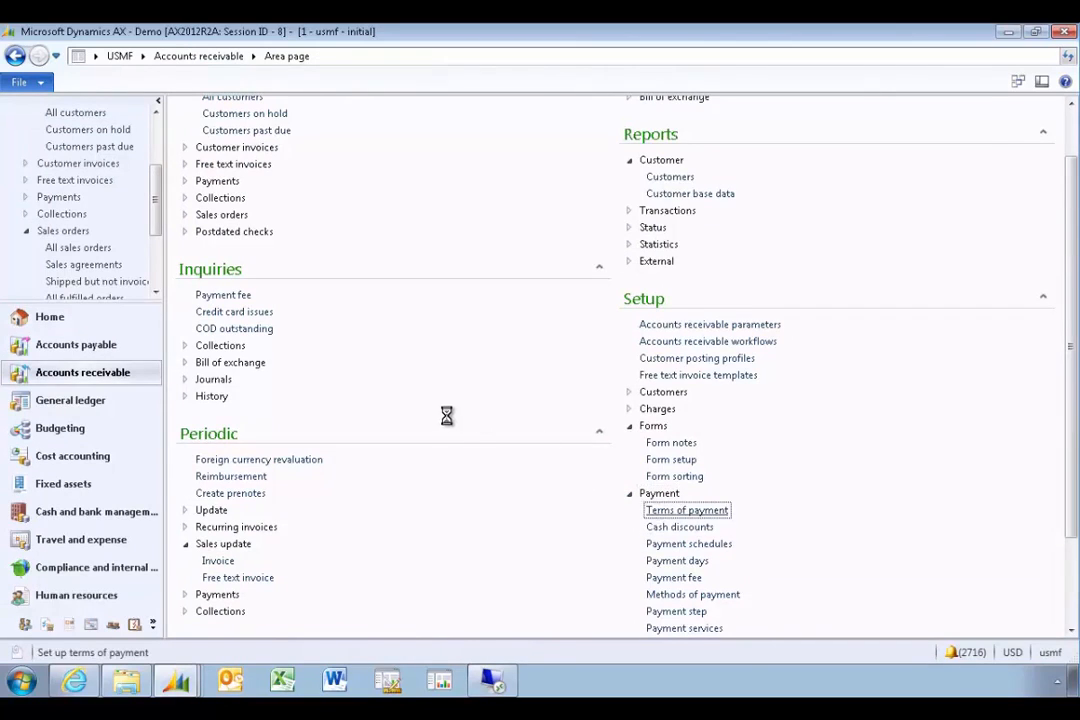
click(687, 510)
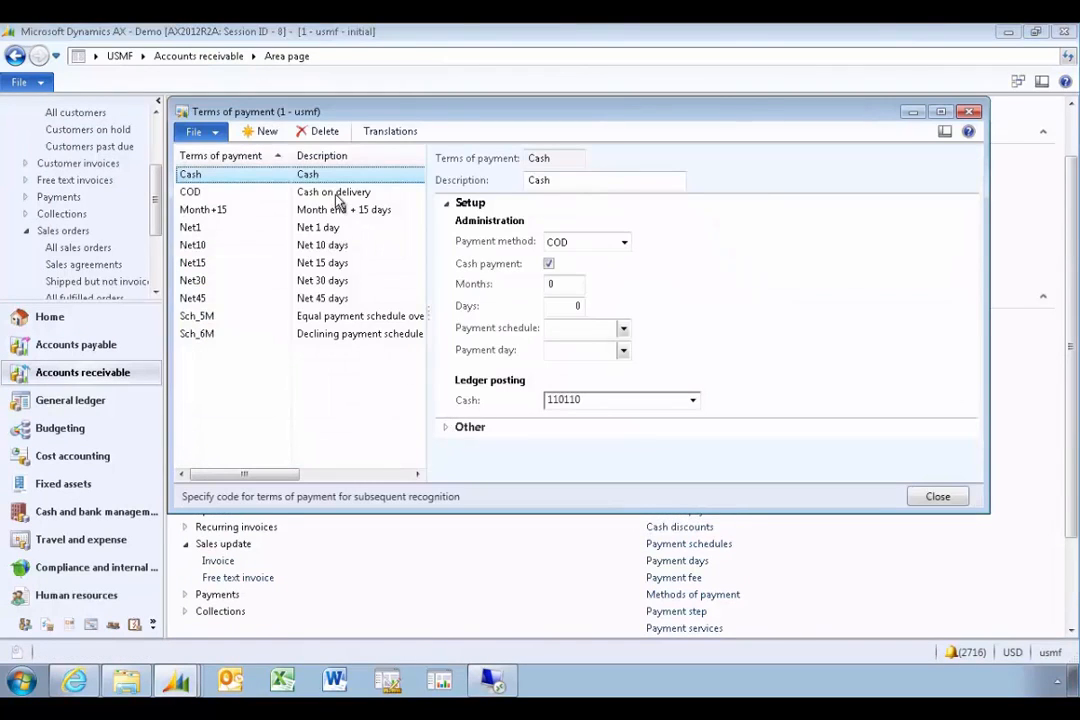
click(205, 280)
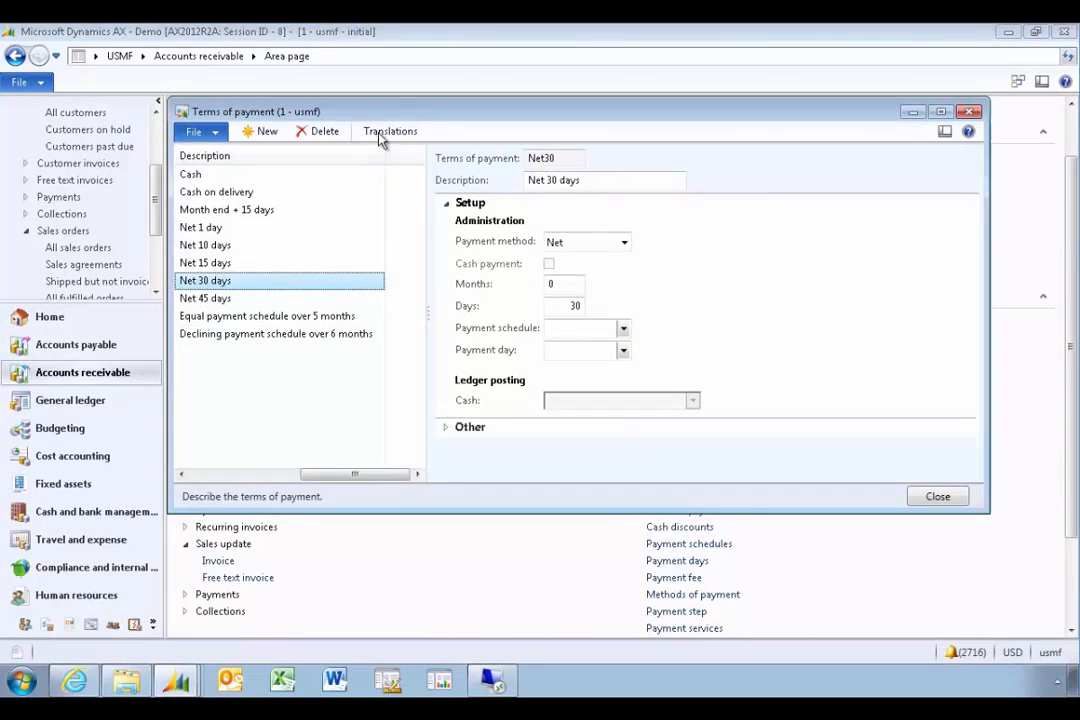
- Add a German (de) translation entry for Net30 and move the translation window lower
click(389, 131)
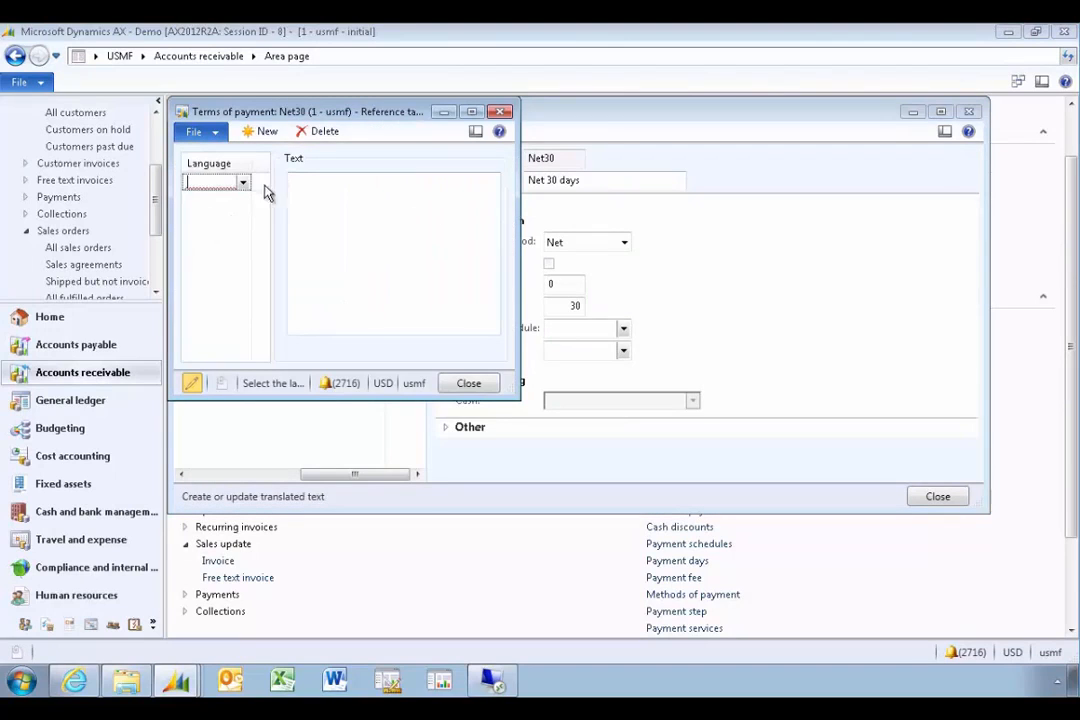
click(243, 181)
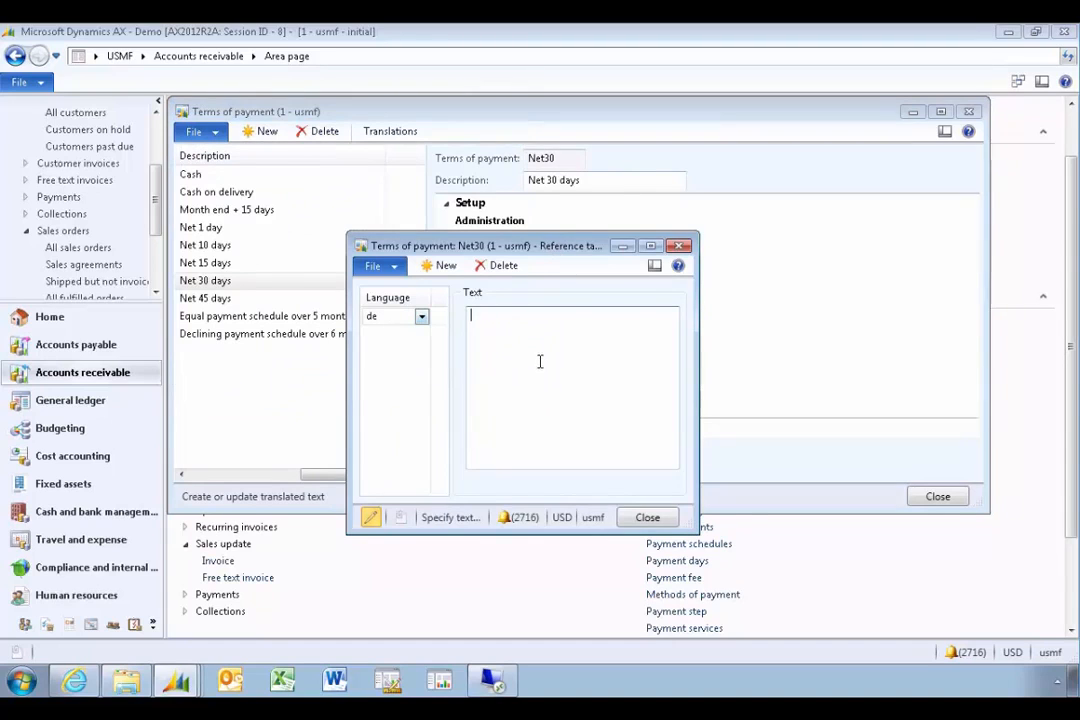
drag(480, 245, 575, 300)
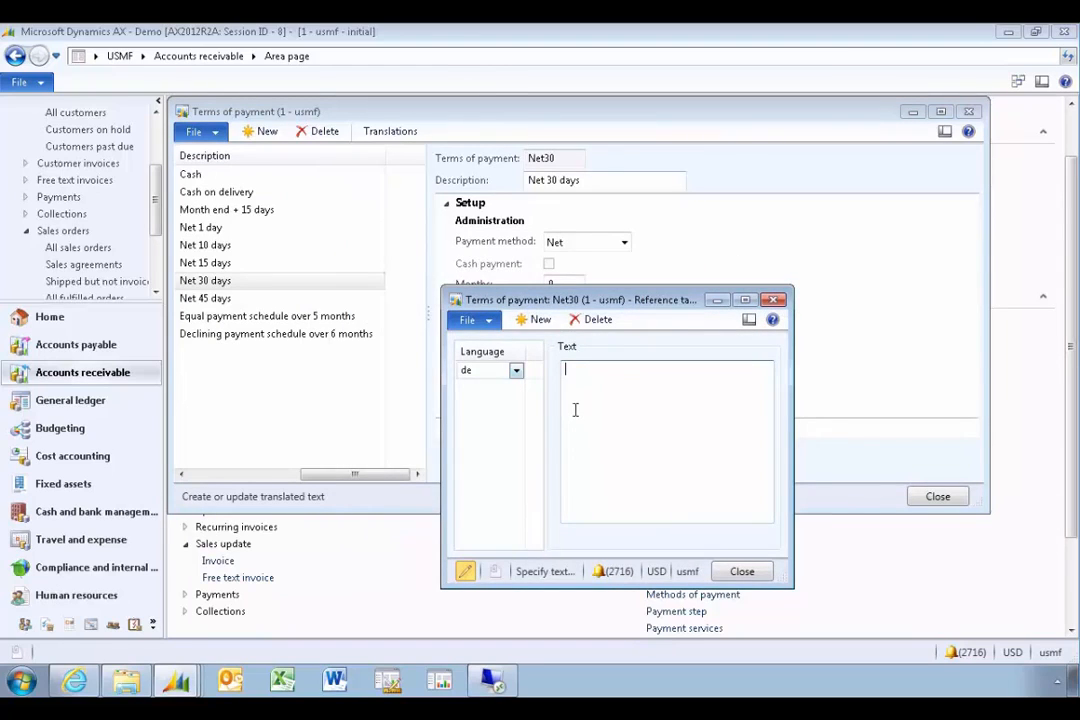
mouse_move(598, 414)
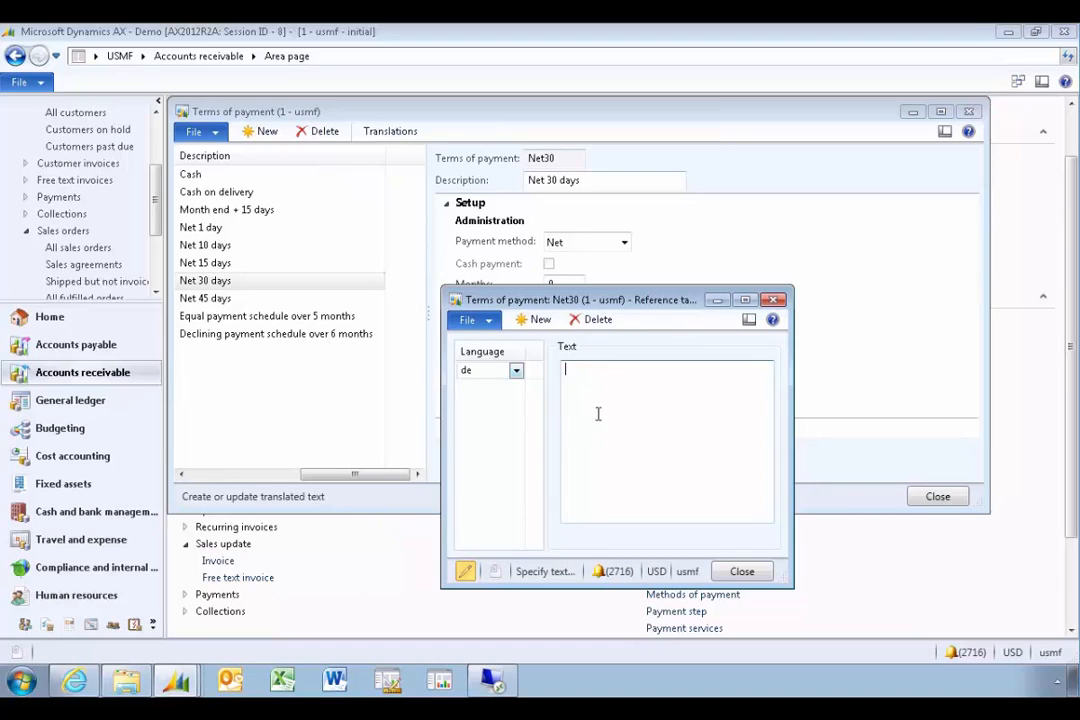
mouse_move(775, 300)
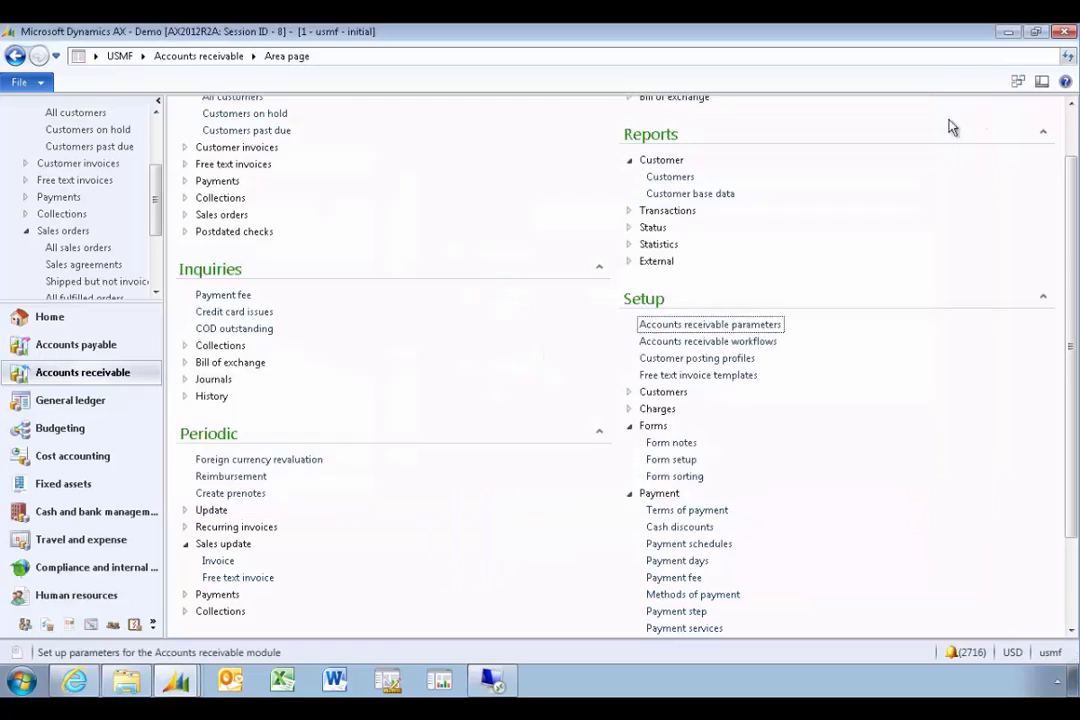
mouse_move(68, 625)
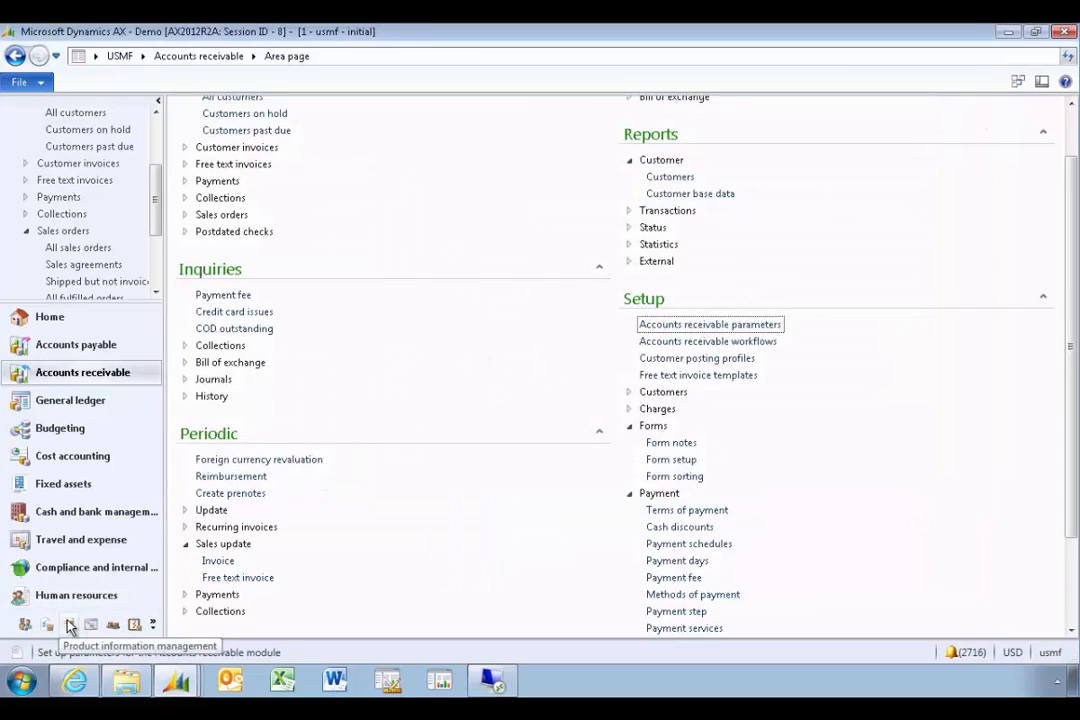
- Open translations for ProjectorTelevision (T0002) in Released products and start adding another language
click(68, 624)
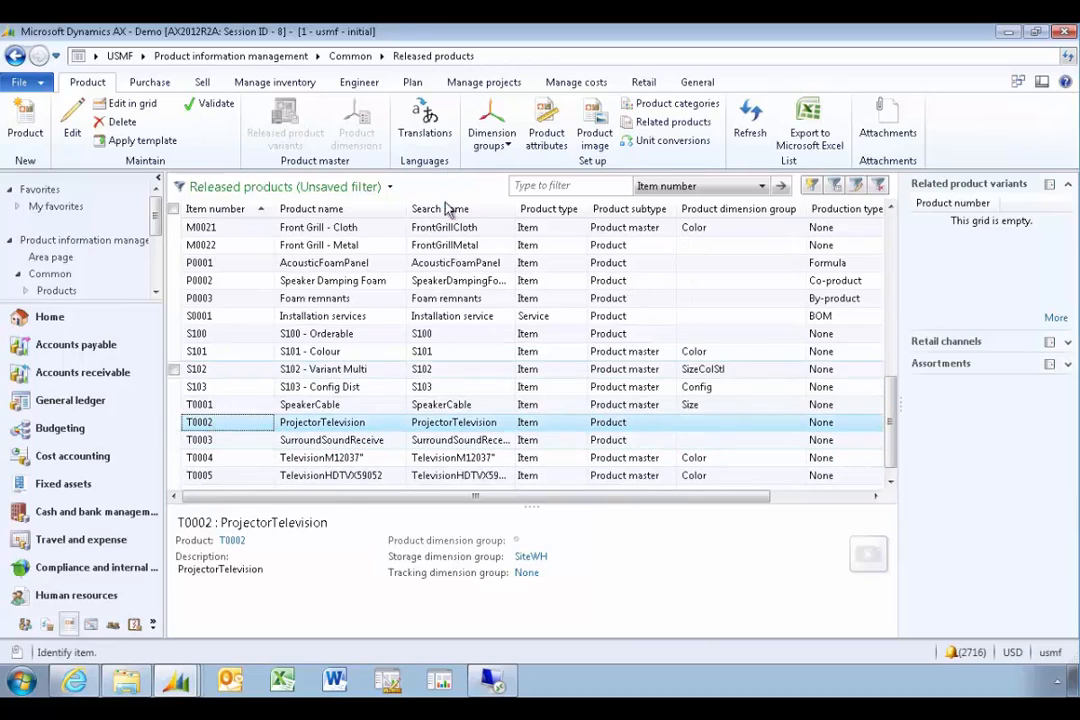
click(424, 120)
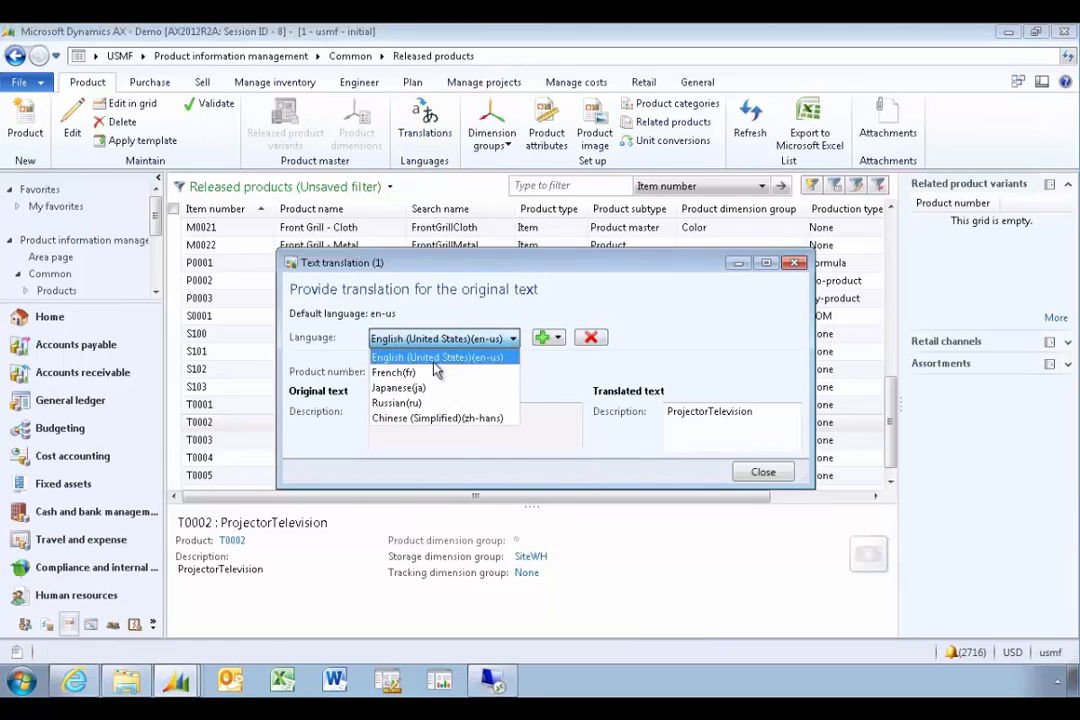
click(438, 357)
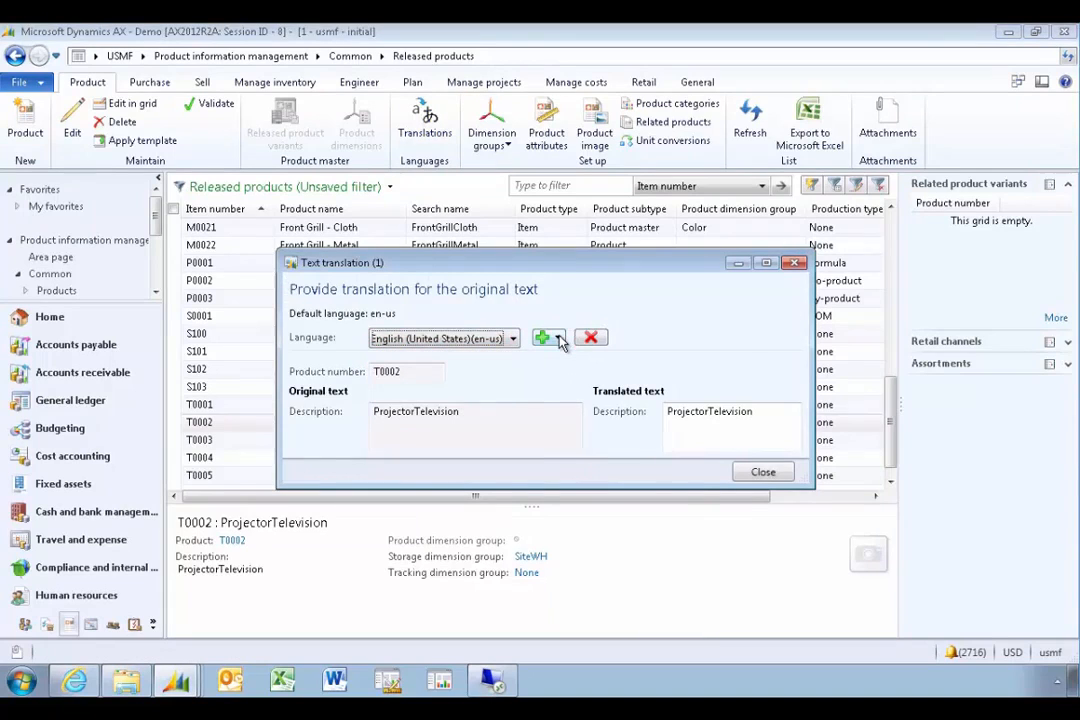
click(559, 337)
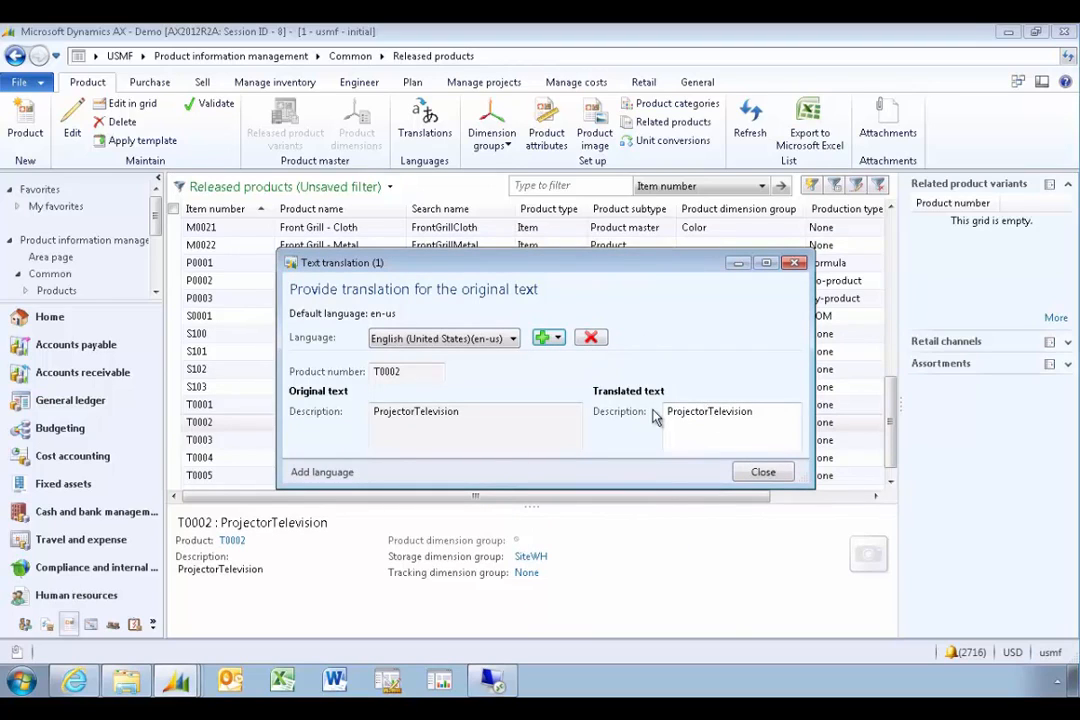
mouse_move(758, 283)
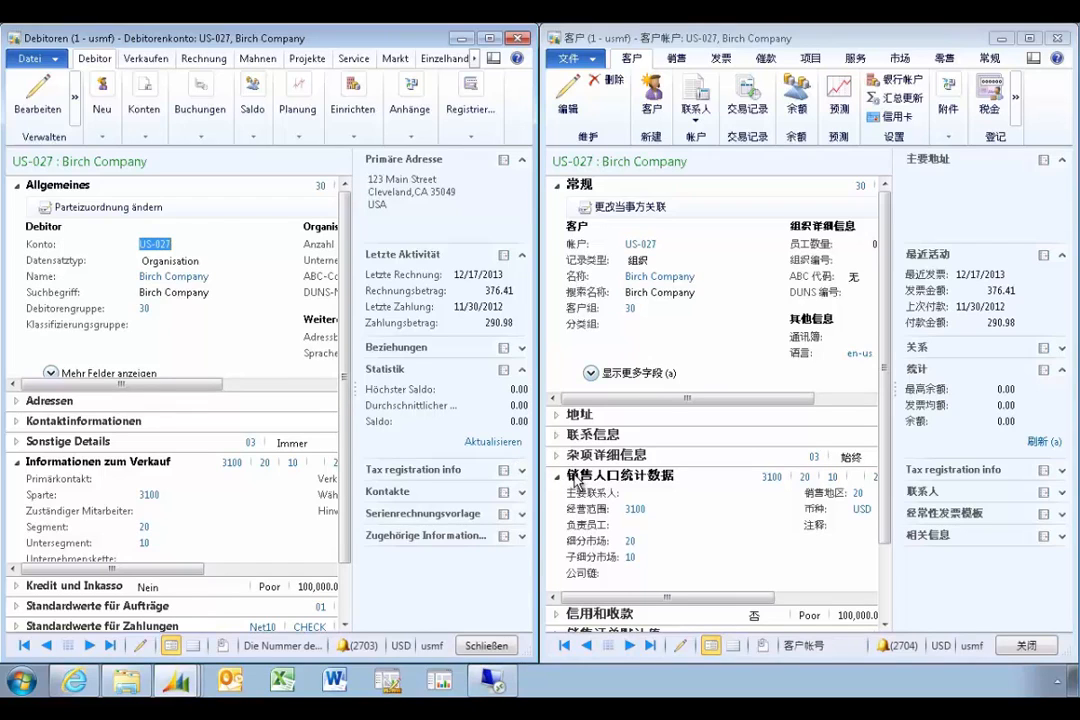
mouse_move(578, 485)
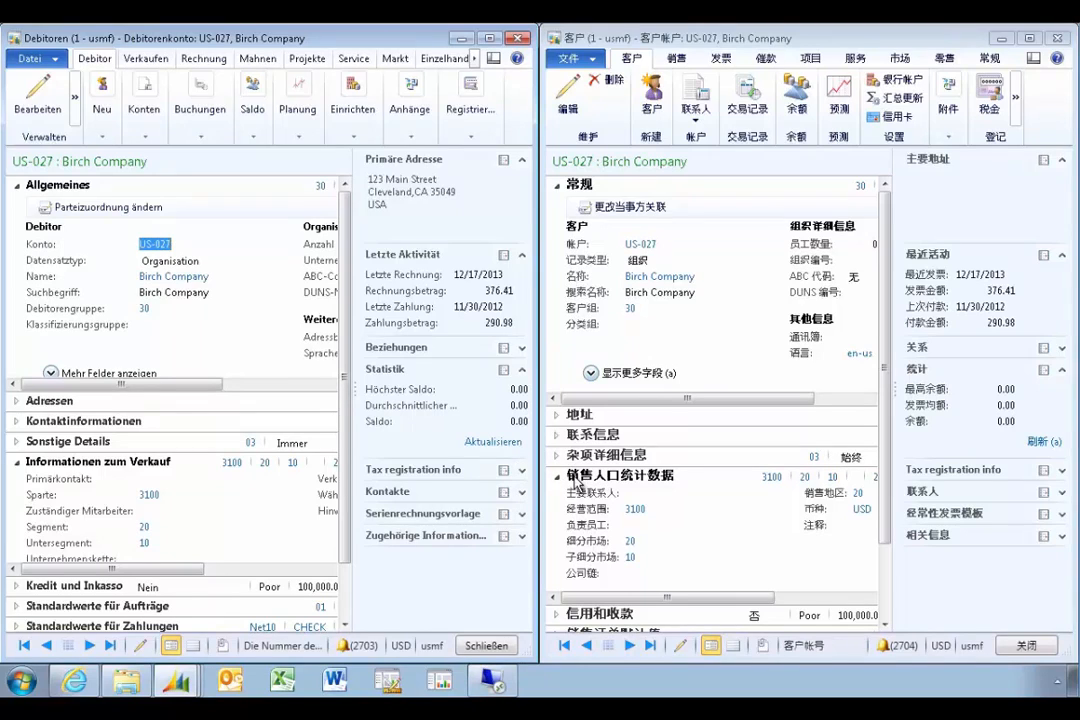